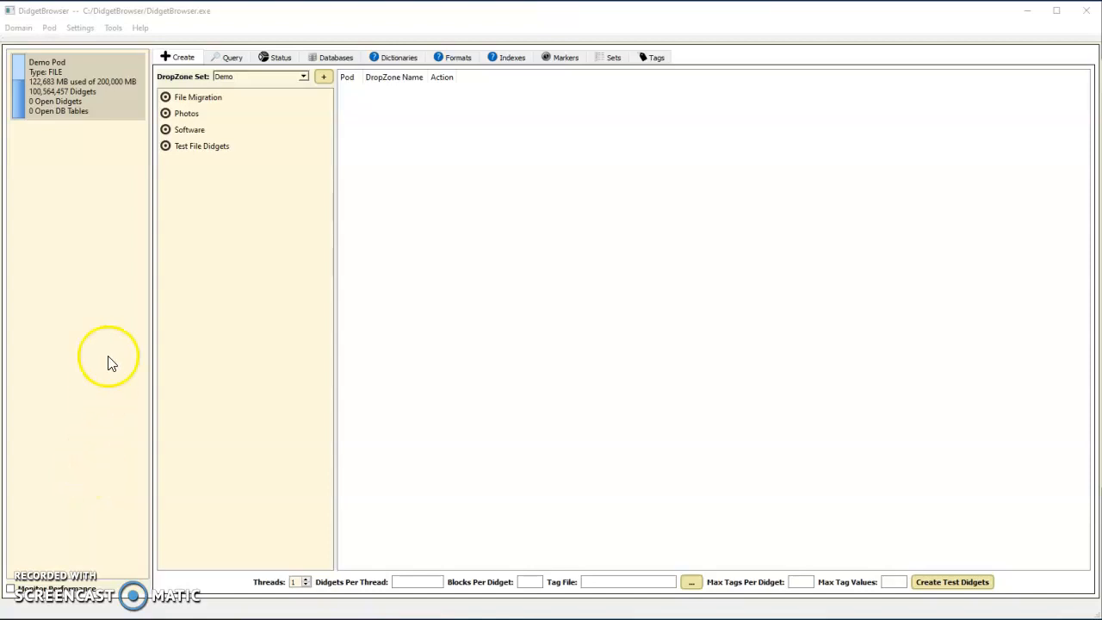
mouse_move(122, 217)
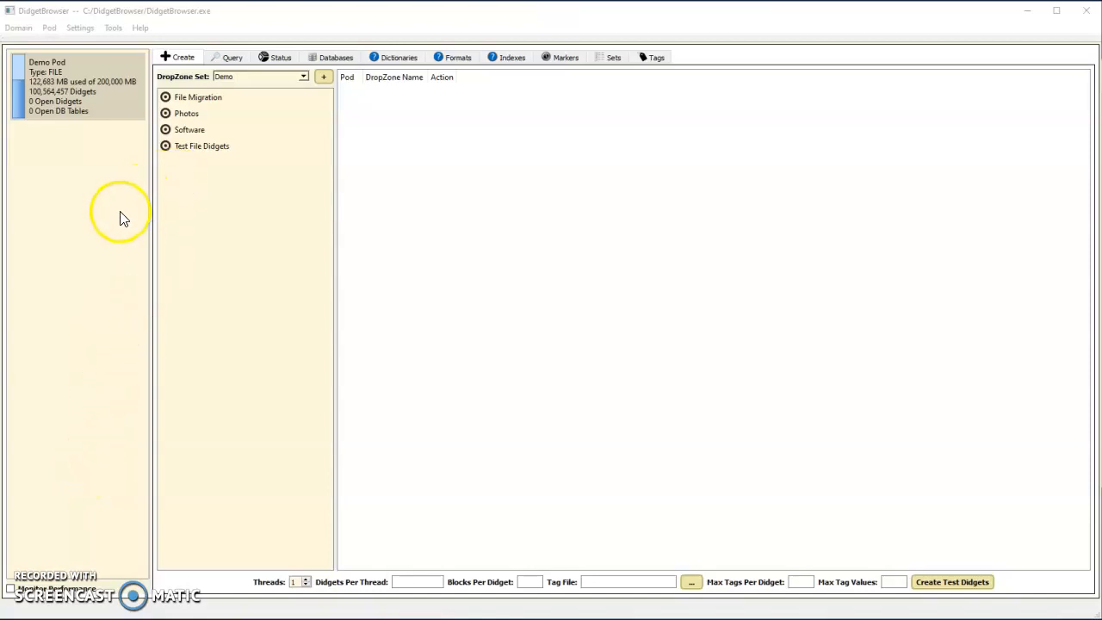
mouse_move(110, 141)
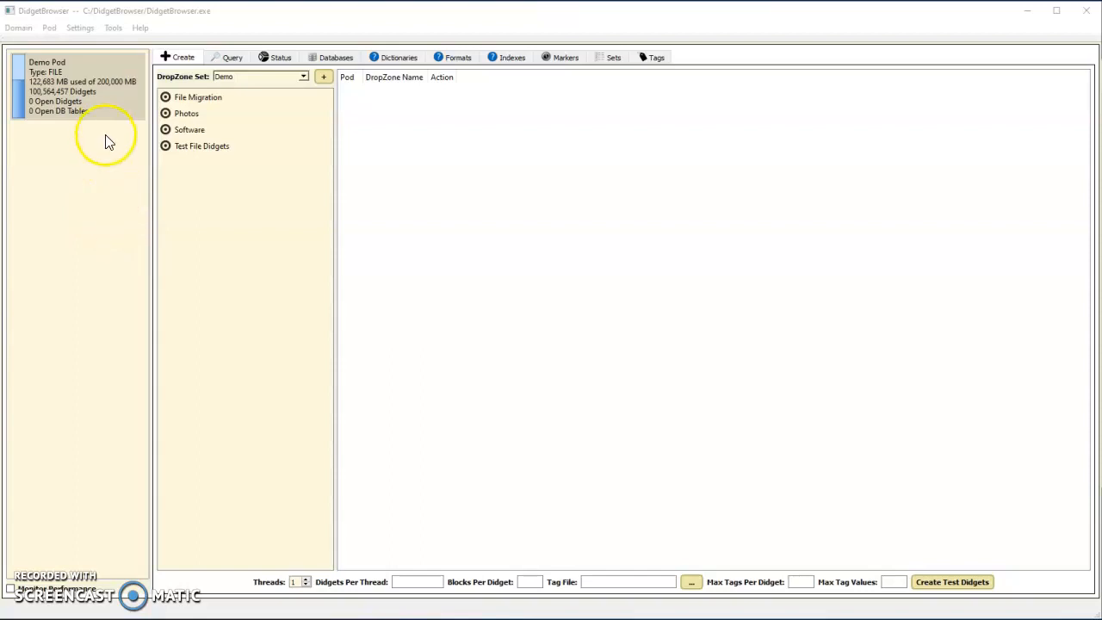
mouse_move(114, 119)
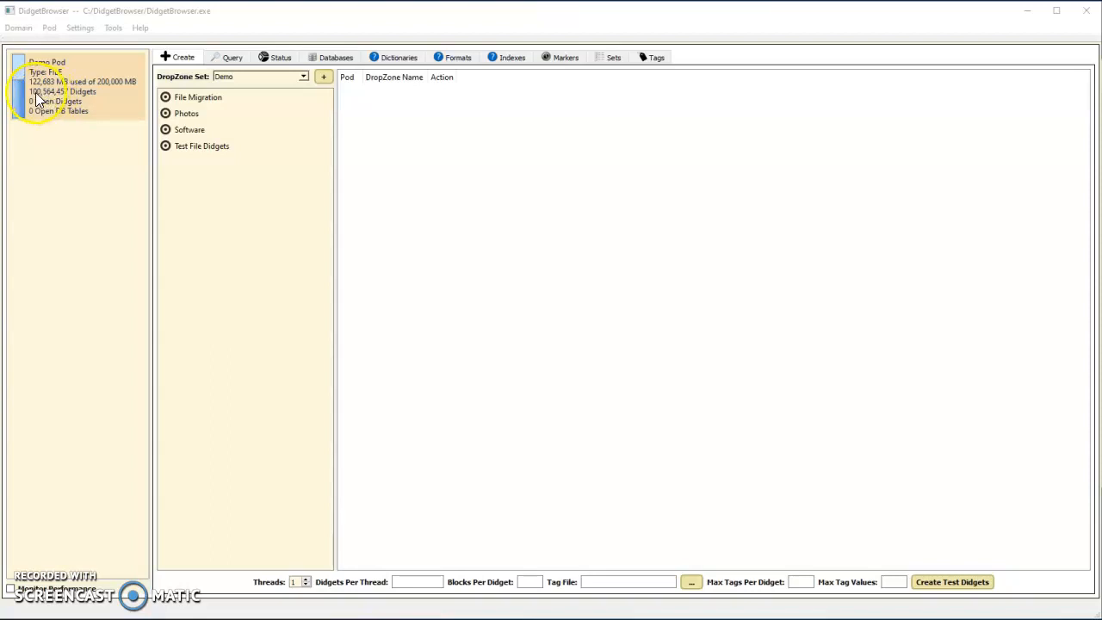
Choose the Test File Didgets drop zone in the Demo set's DropZone list
left_click(201, 145)
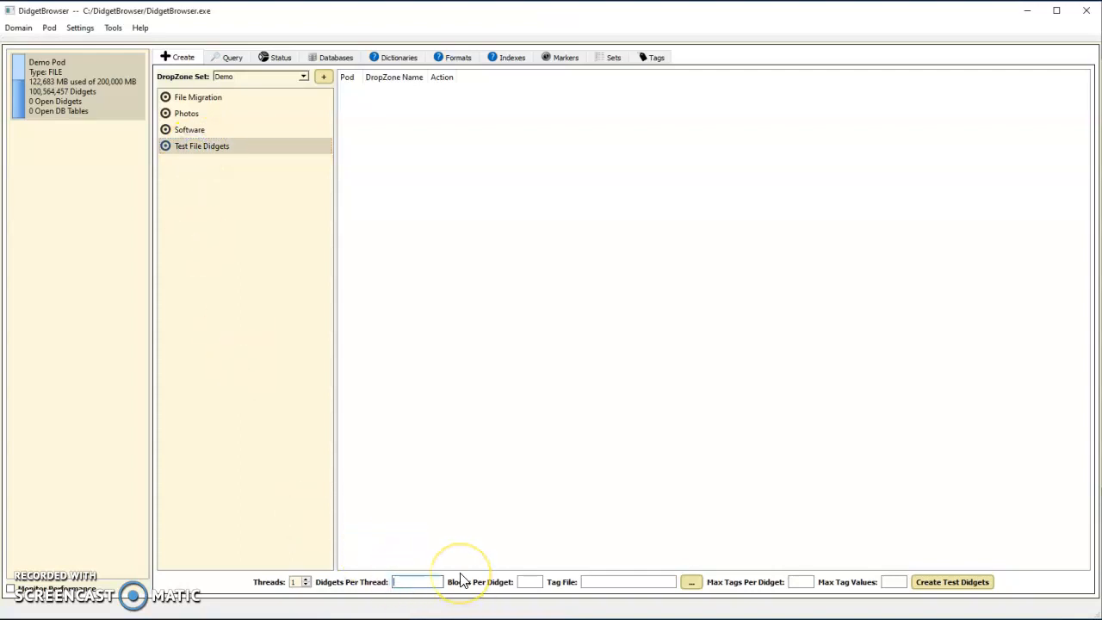
Set Didgets Per Thread to 1,000,000 and start creating the test didgets
type("1000000")
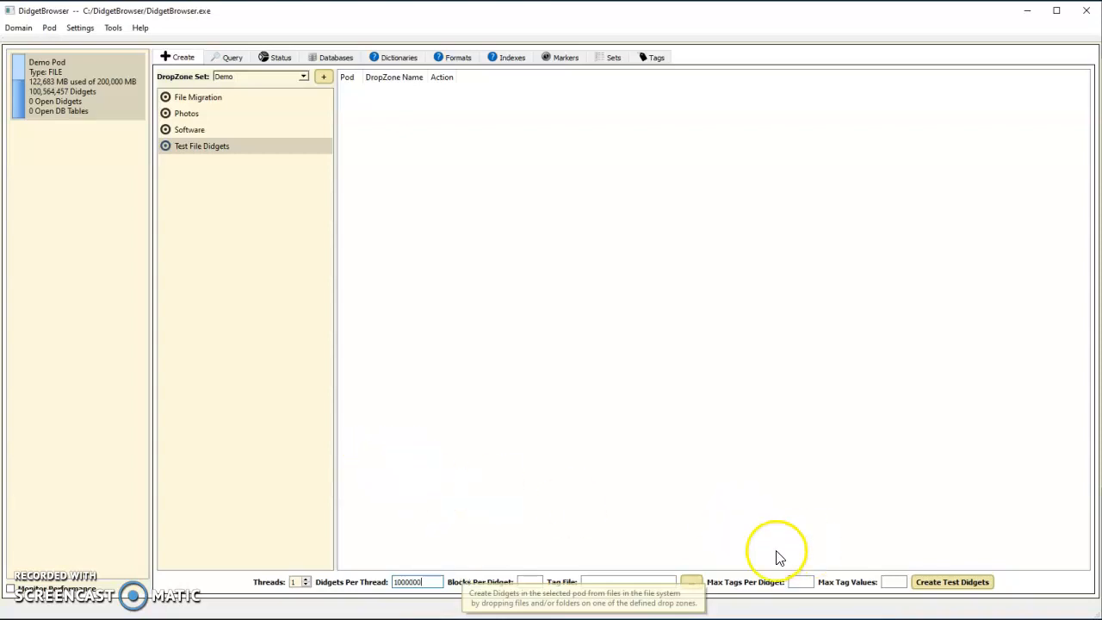
left_click(952, 582)
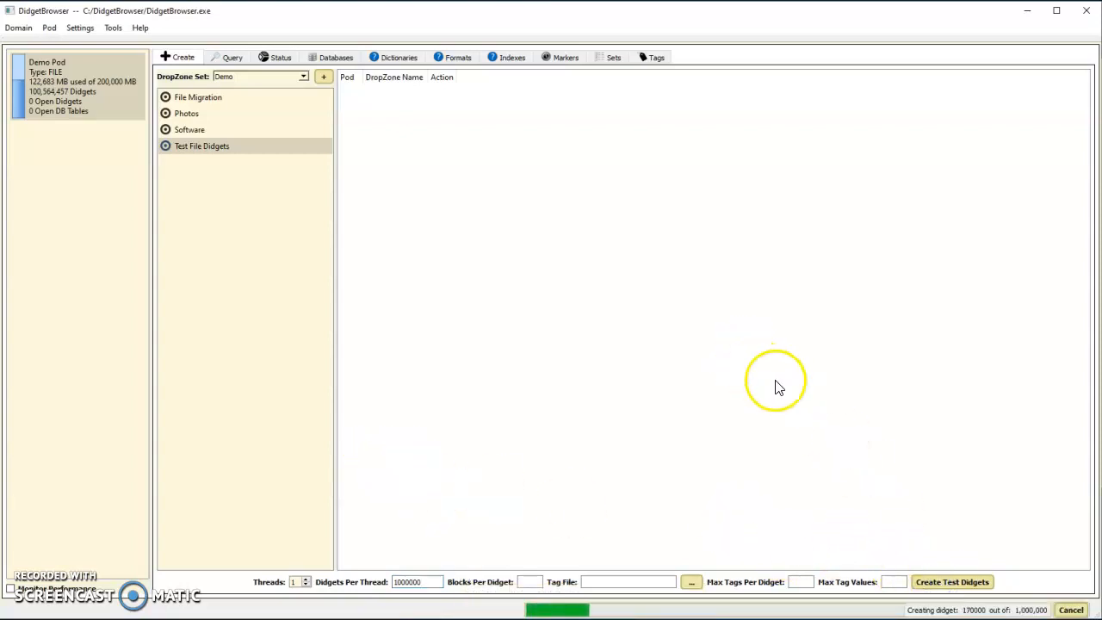
mouse_move(778, 387)
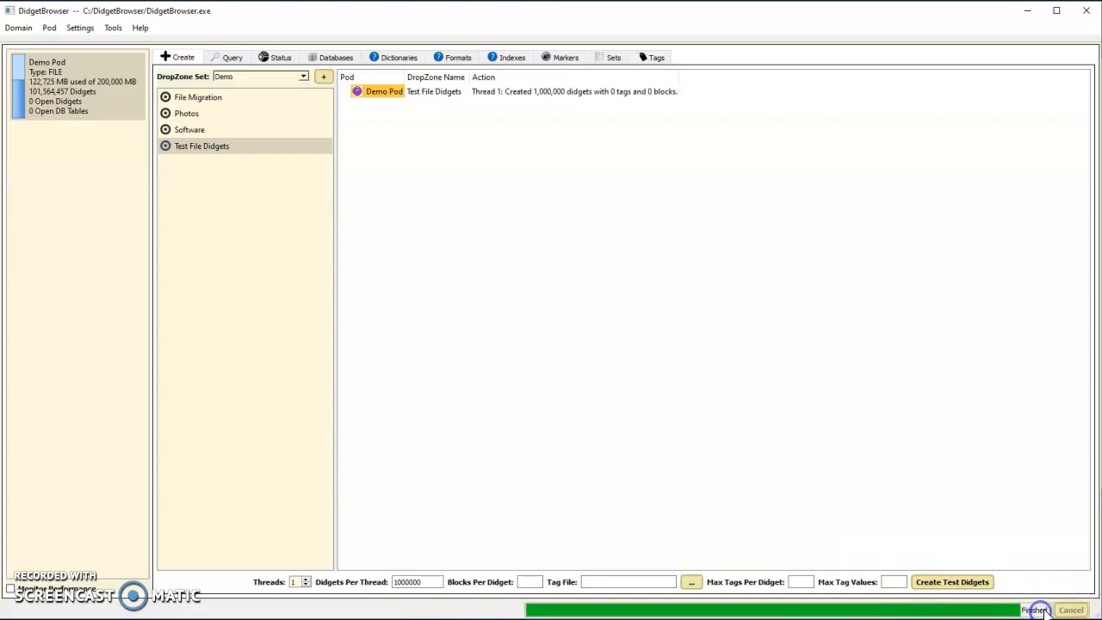
Drag the Program Files folder from the C drive onto the File Migration drop zone
left_click(690, 581)
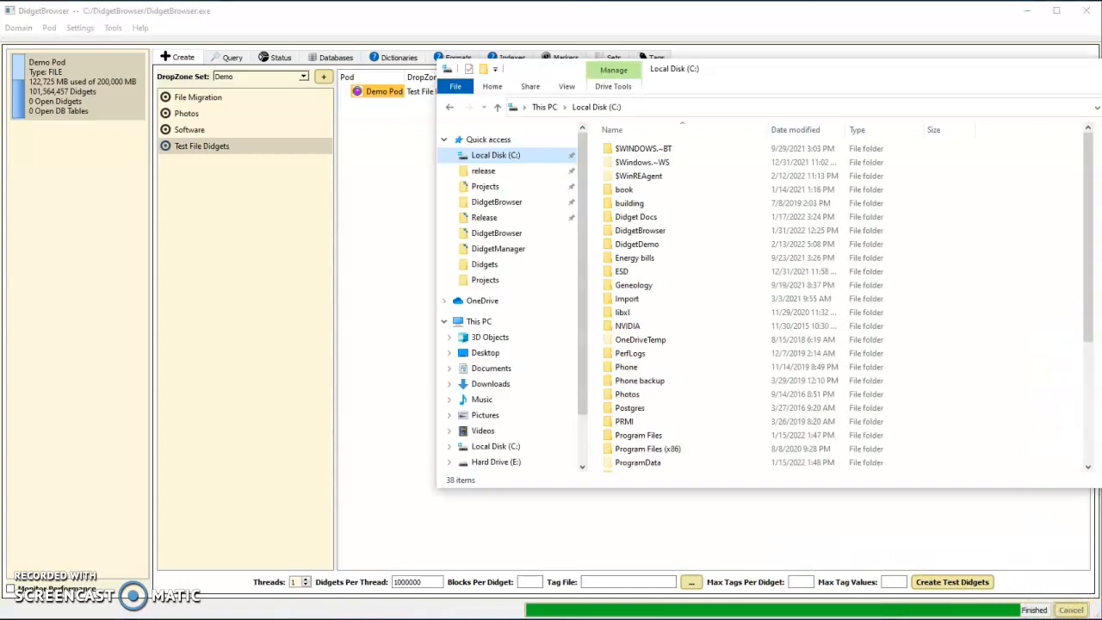
mouse_move(640, 439)
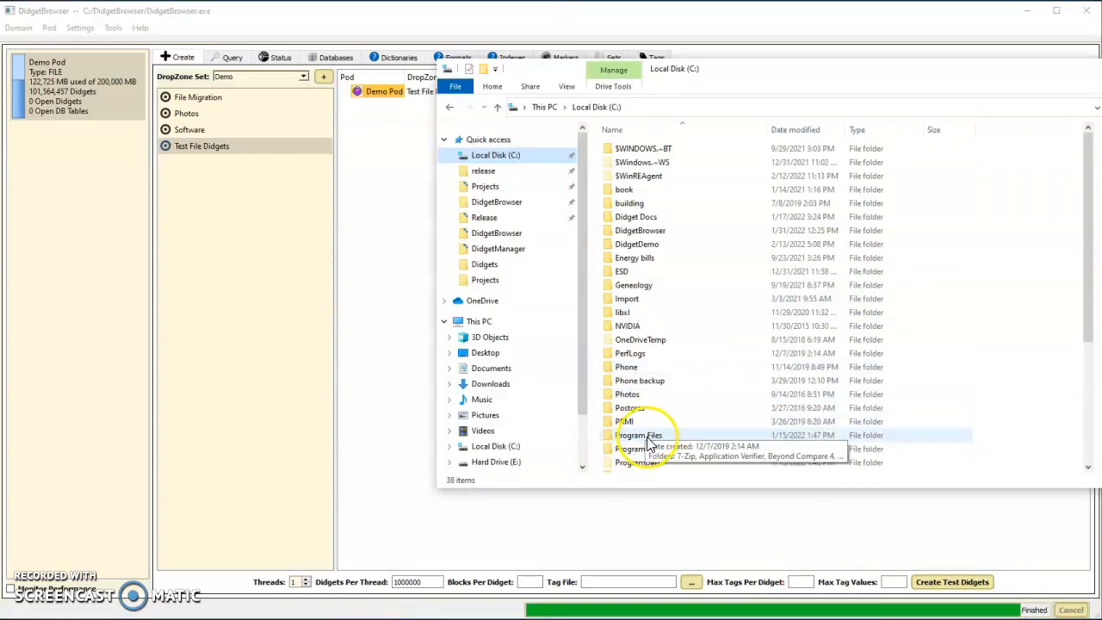
left_click(637, 434)
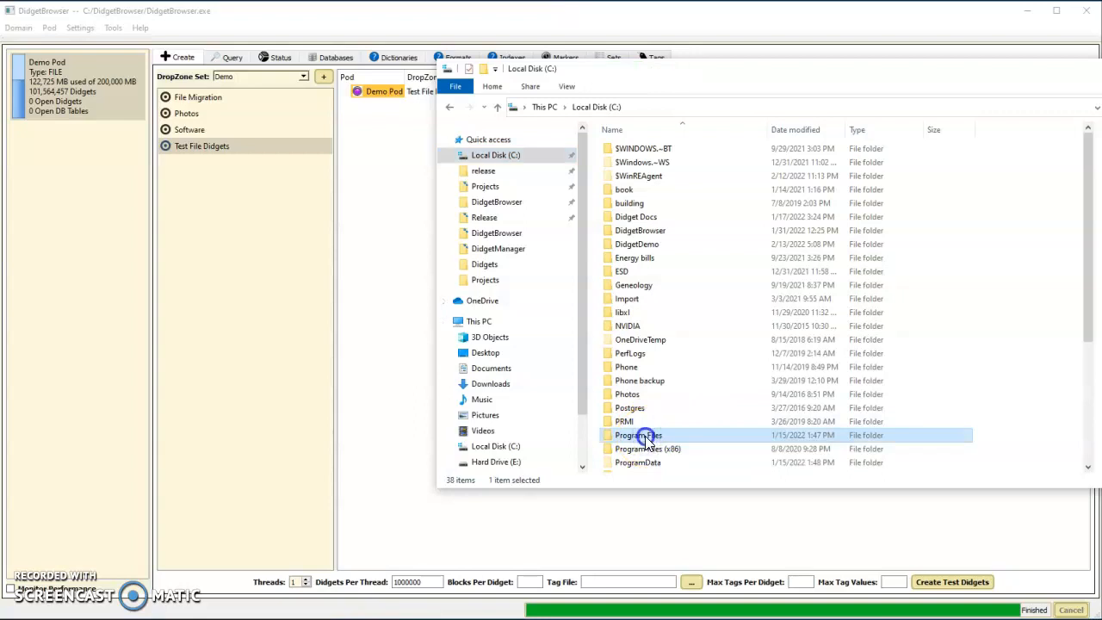
left_click_drag(637, 434, 244, 102)
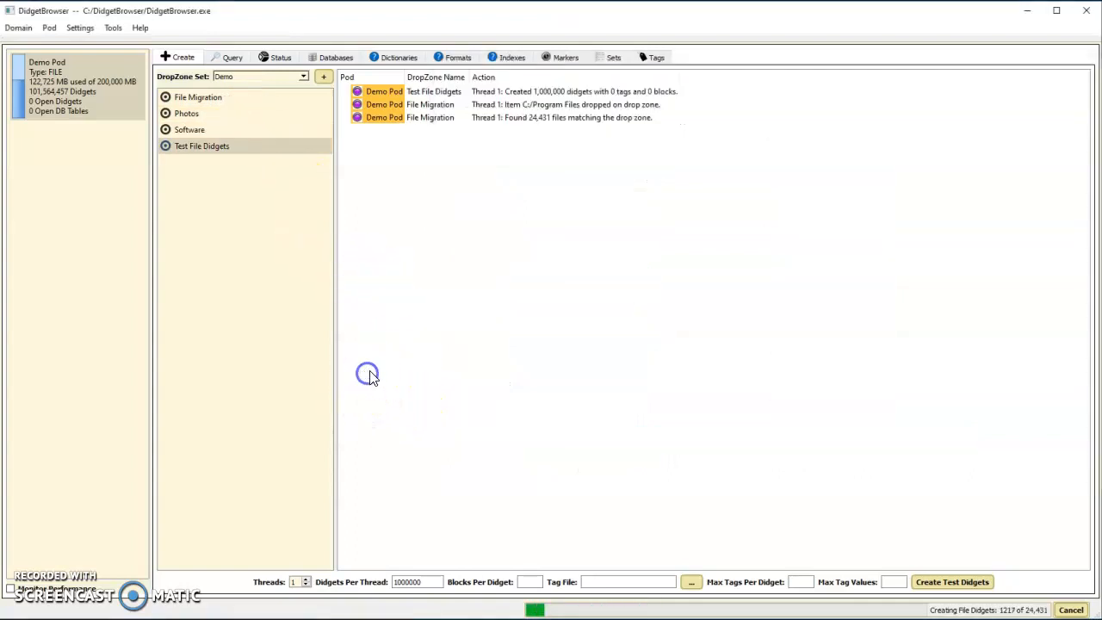
mouse_move(533, 124)
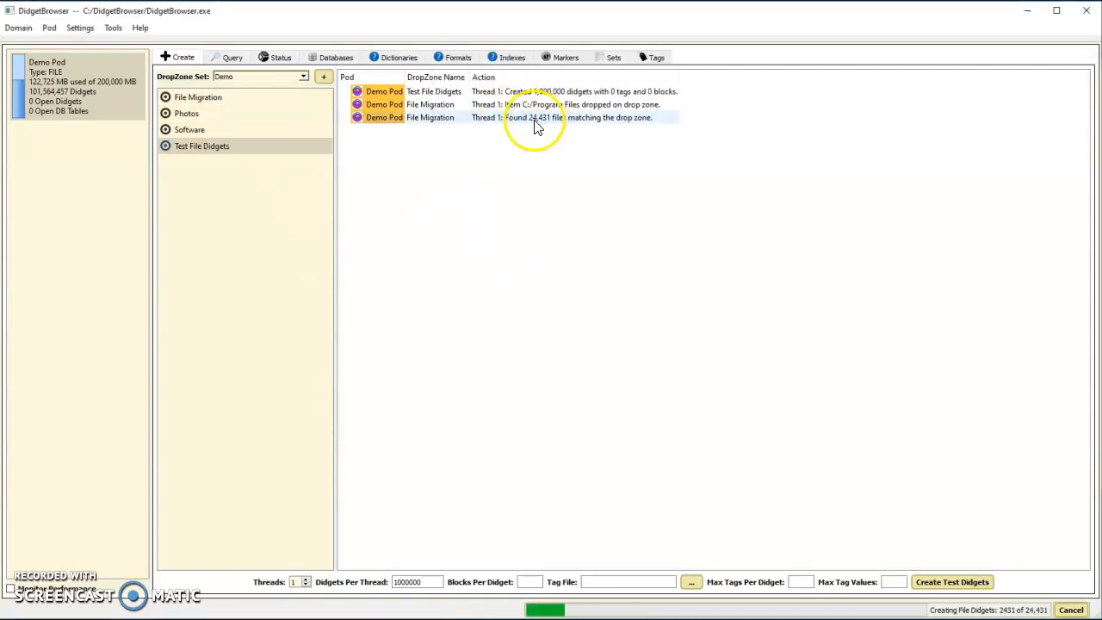
mouse_move(537, 127)
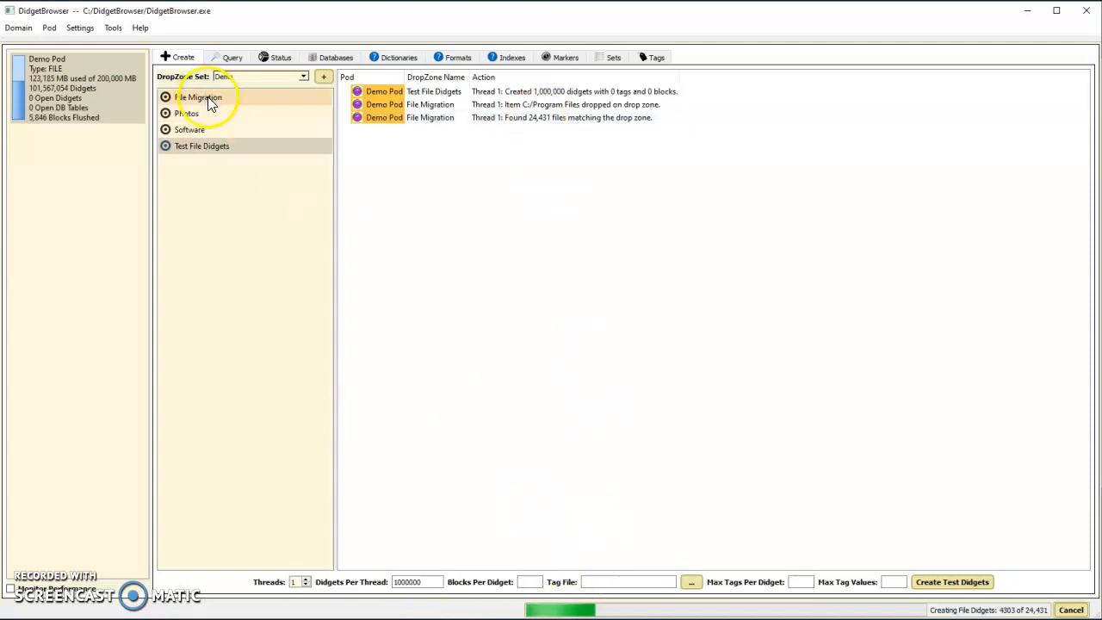
double_click(200, 97)
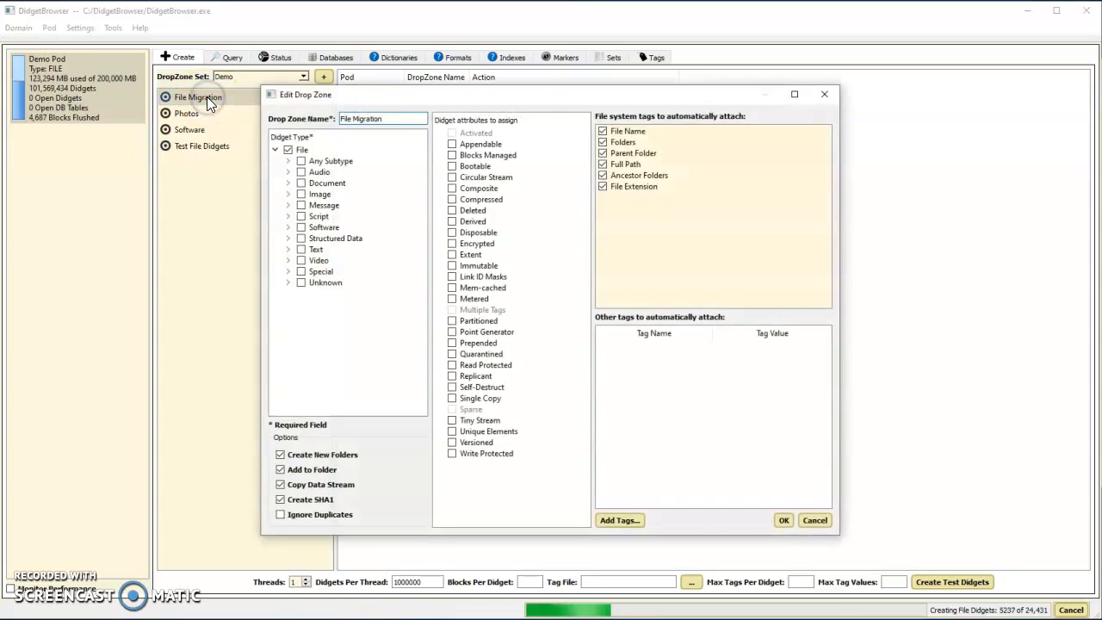
mouse_move(616, 124)
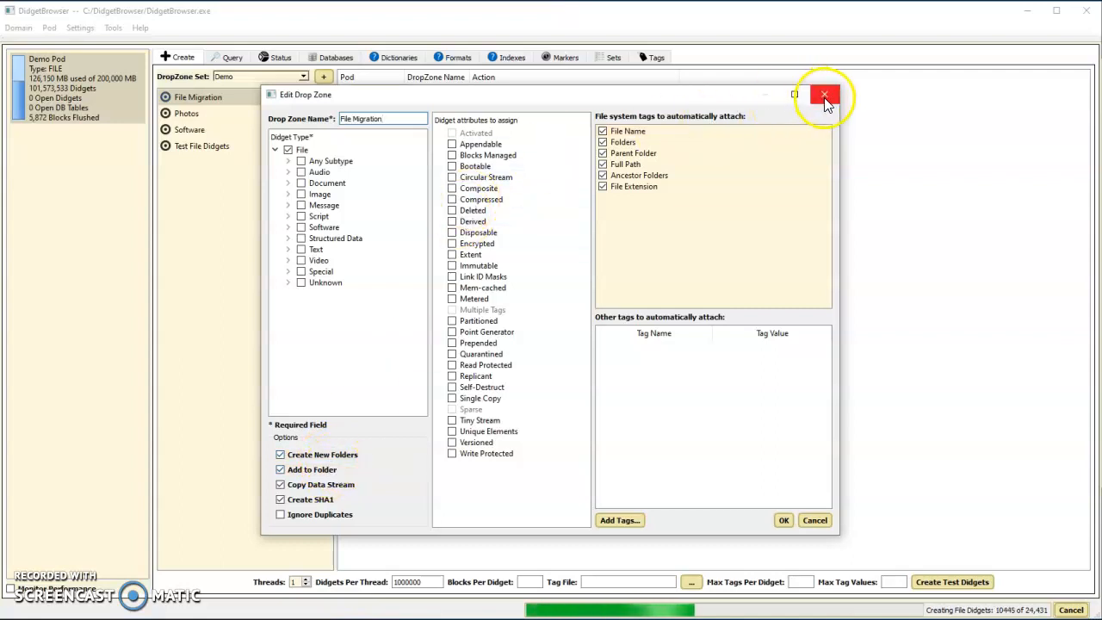
mouse_move(822, 94)
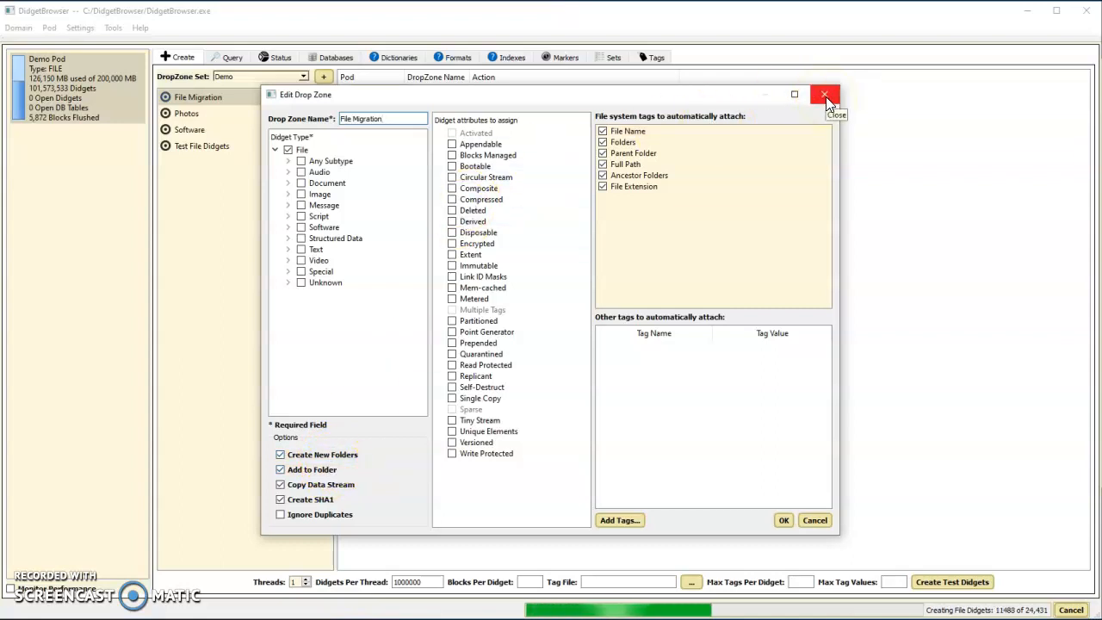
left_click(823, 95)
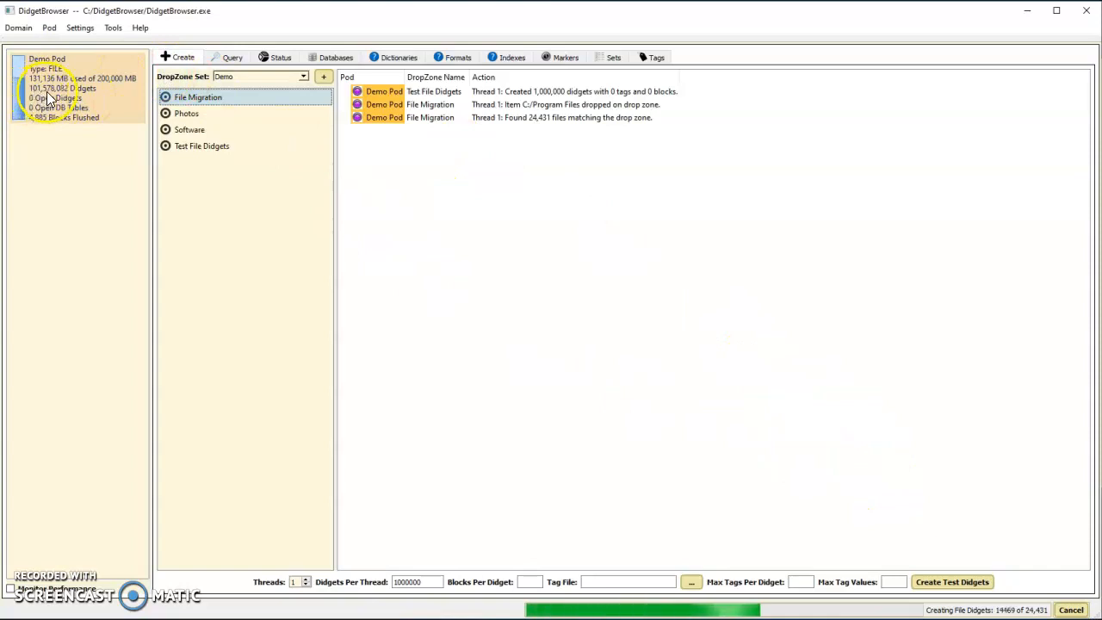
mouse_move(61, 96)
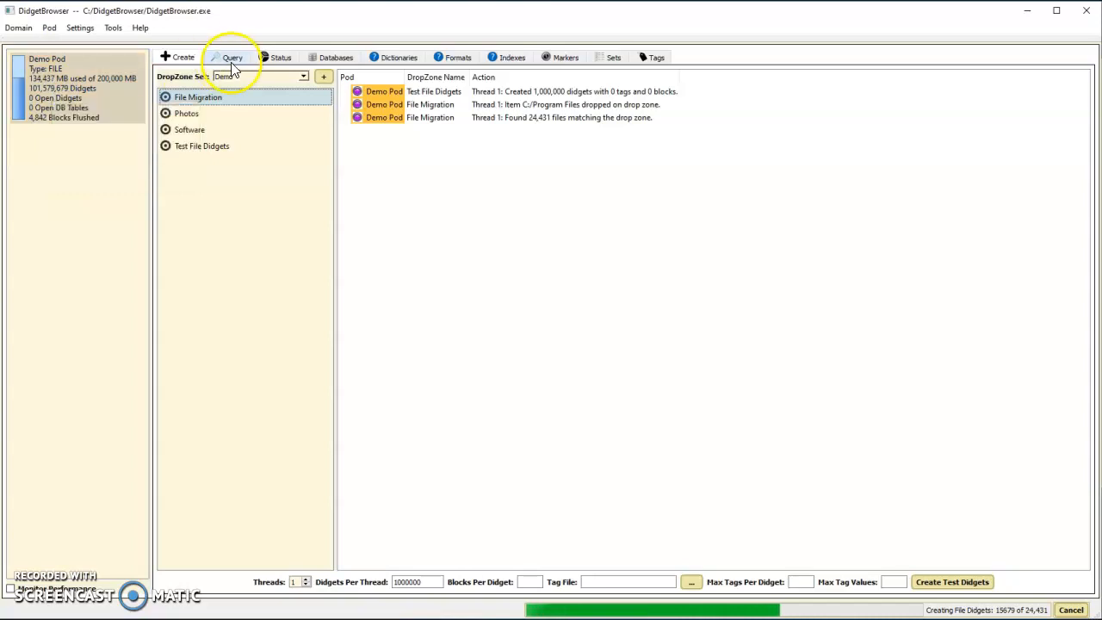
Run the Files, JPEG Photos, and JPEG and PNG Photos queries, selecting the 30,997 results
left_click(233, 58)
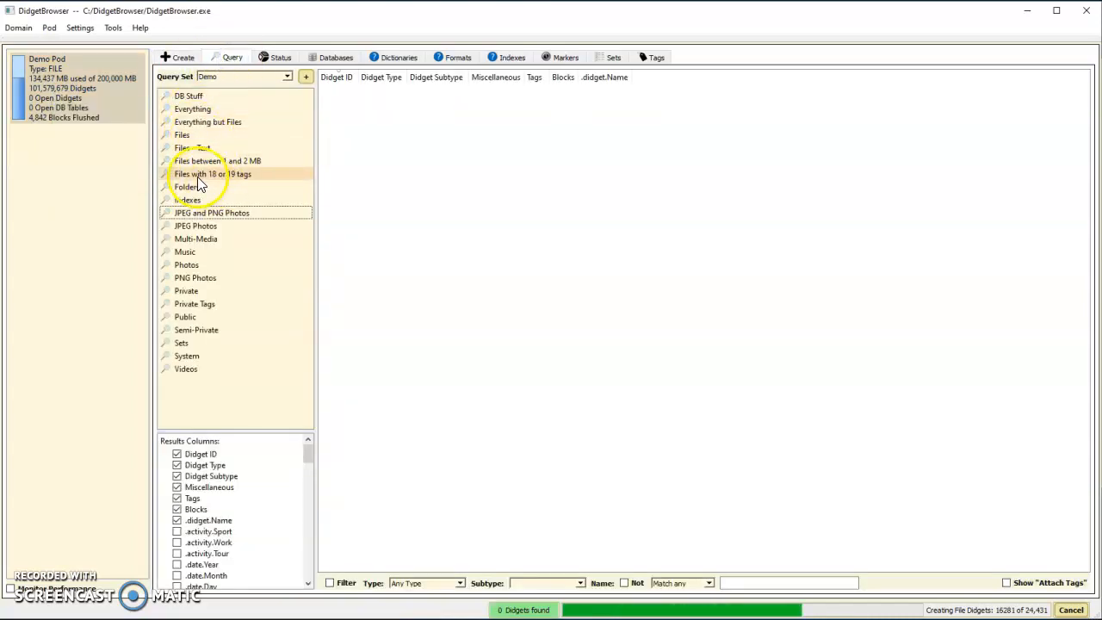
mouse_move(183, 134)
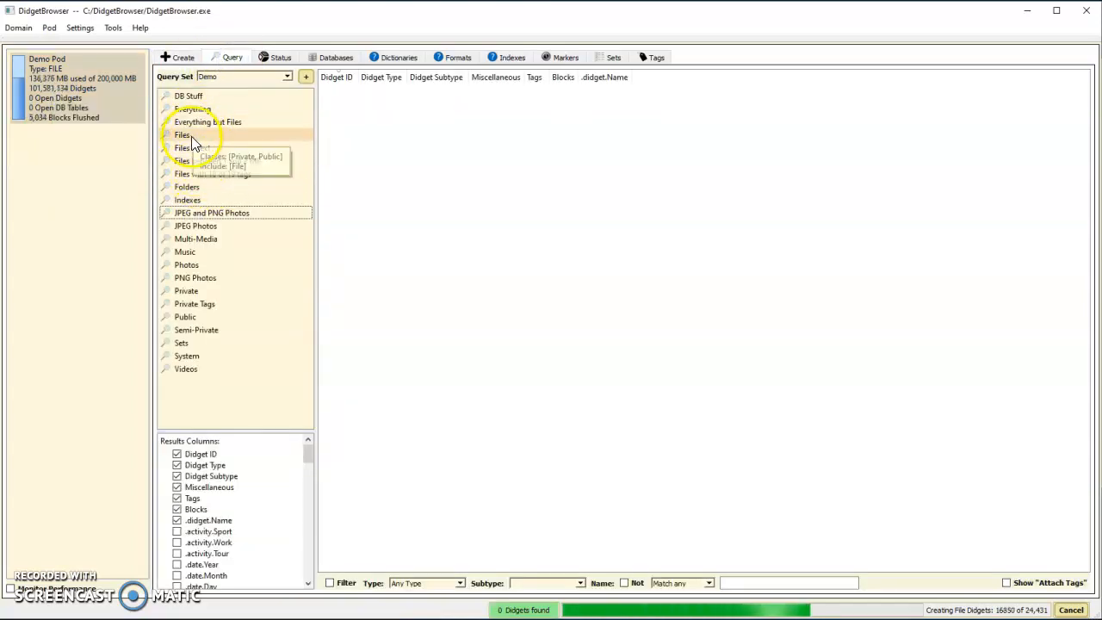
left_click(182, 134)
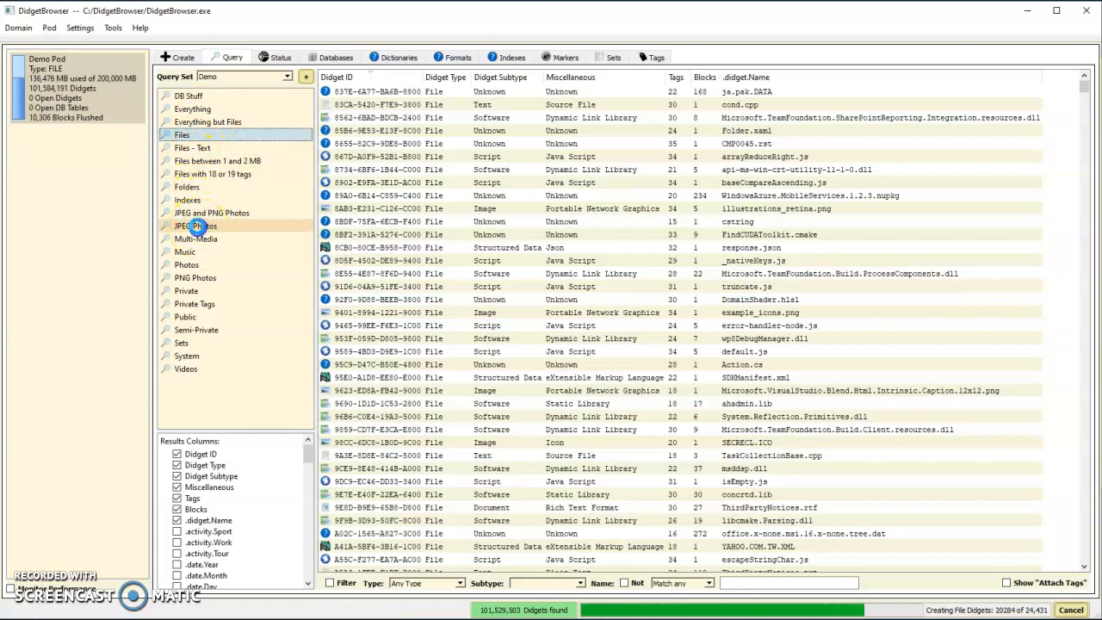
left_click(195, 226)
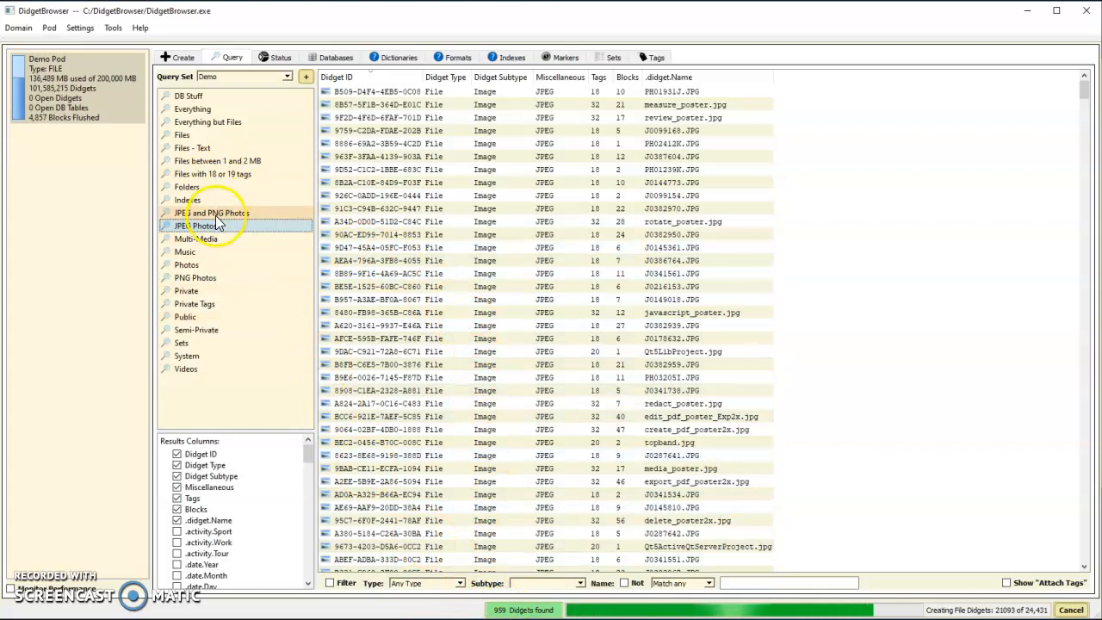
mouse_move(216, 226)
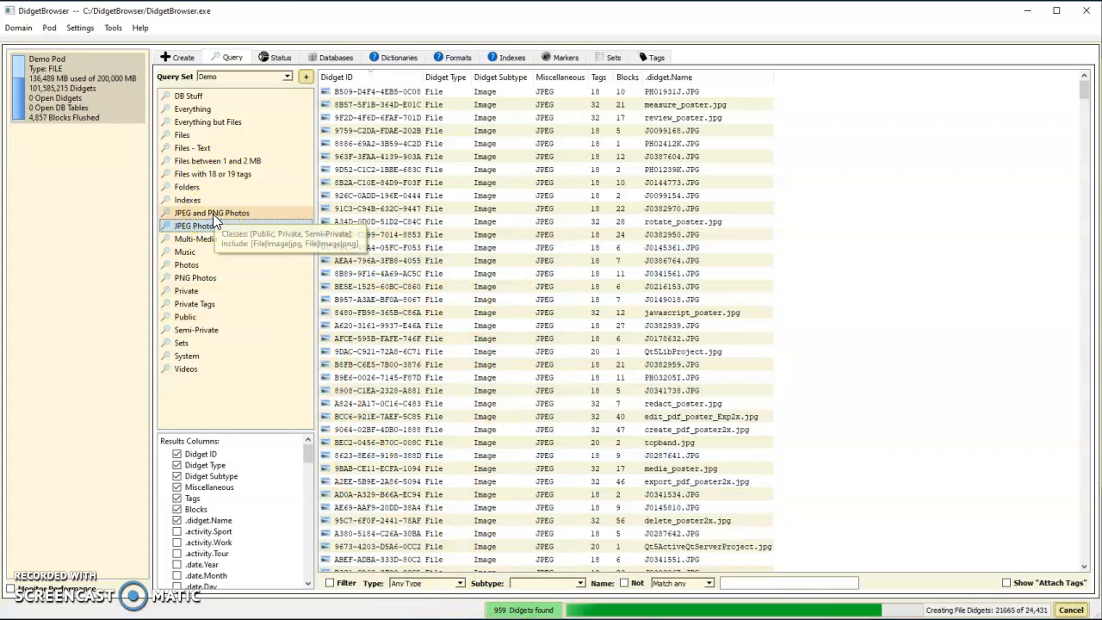
left_click(210, 213)
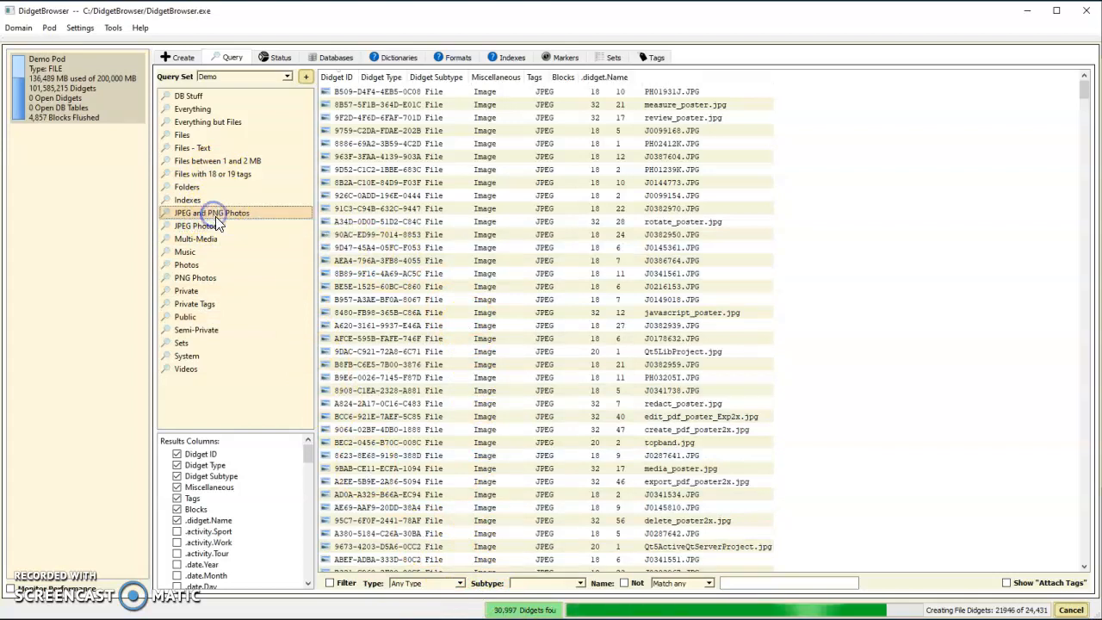
left_click(212, 213)
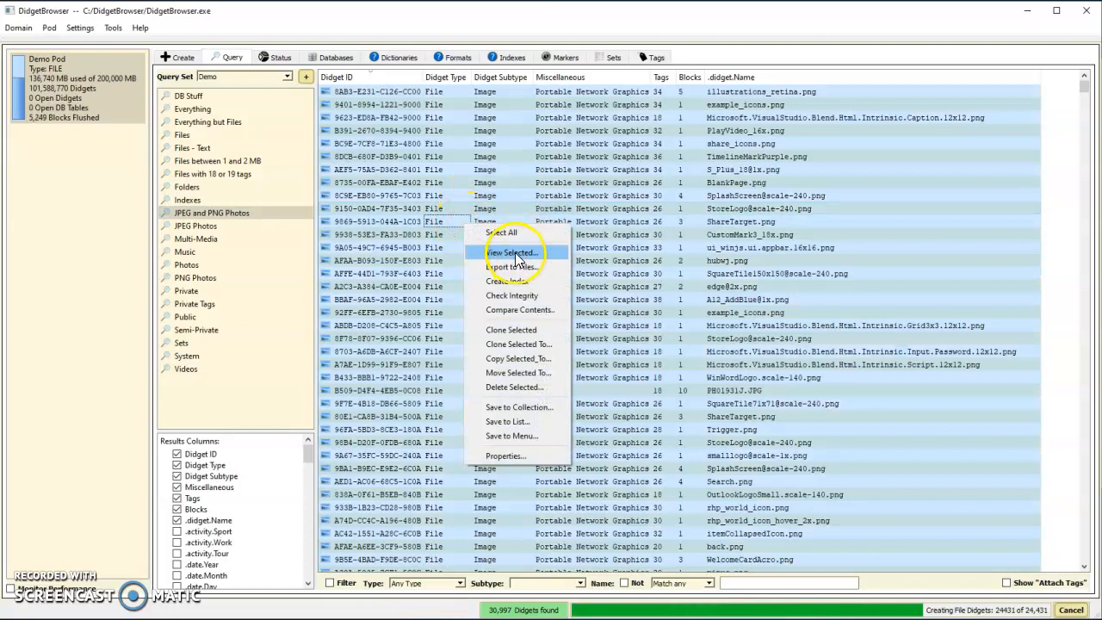
View the photo didgets as thumbnails and enlarge the house photo
left_click(513, 251)
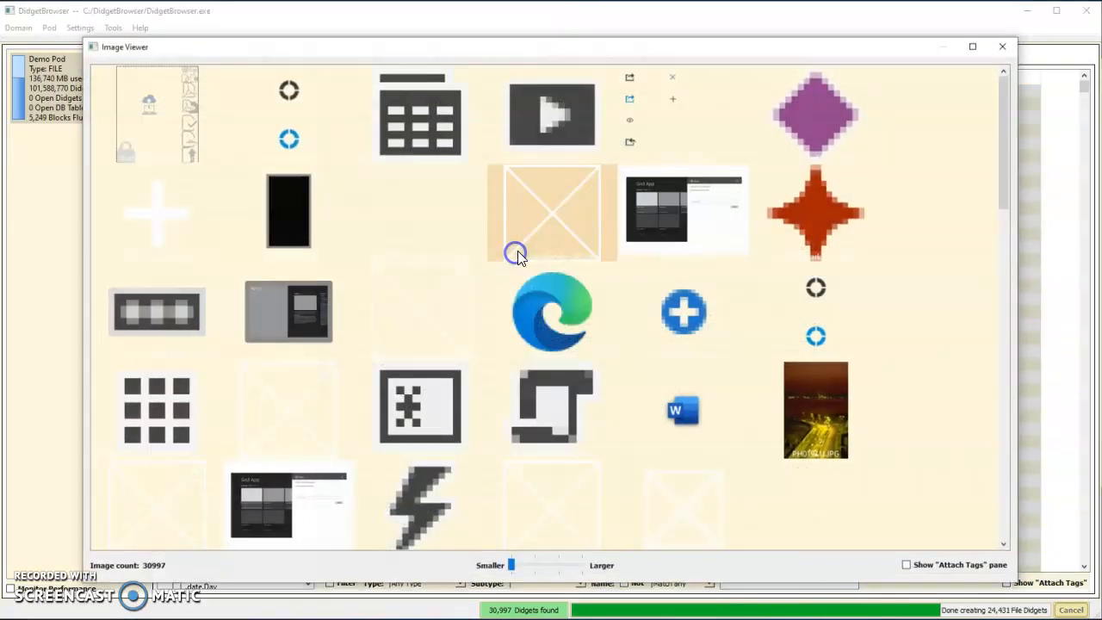
scroll("down", 3)
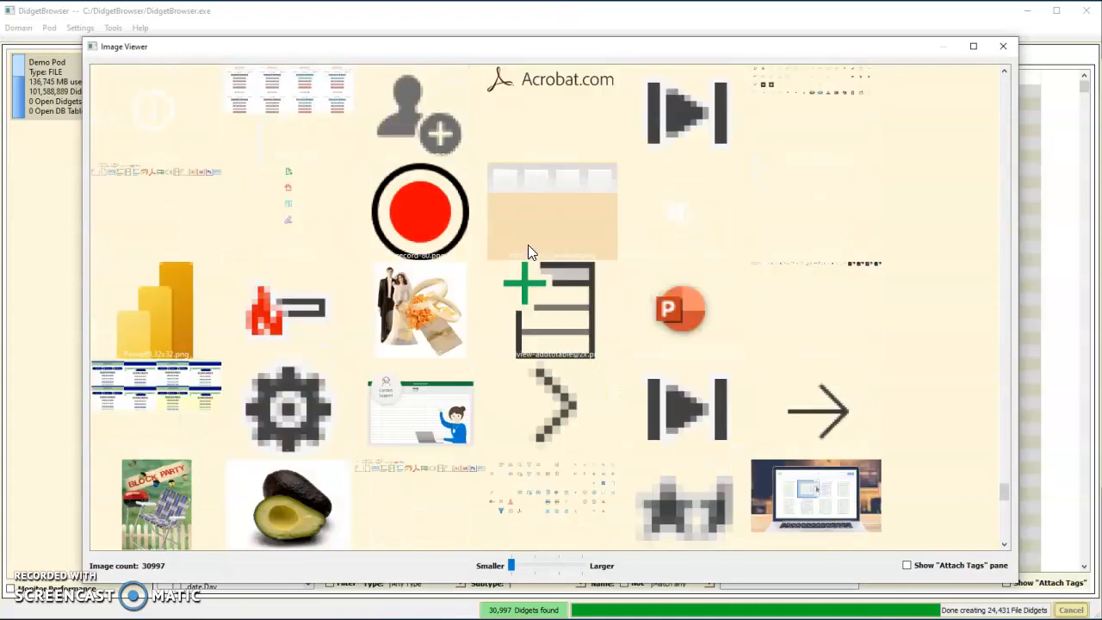
scroll("down", 3)
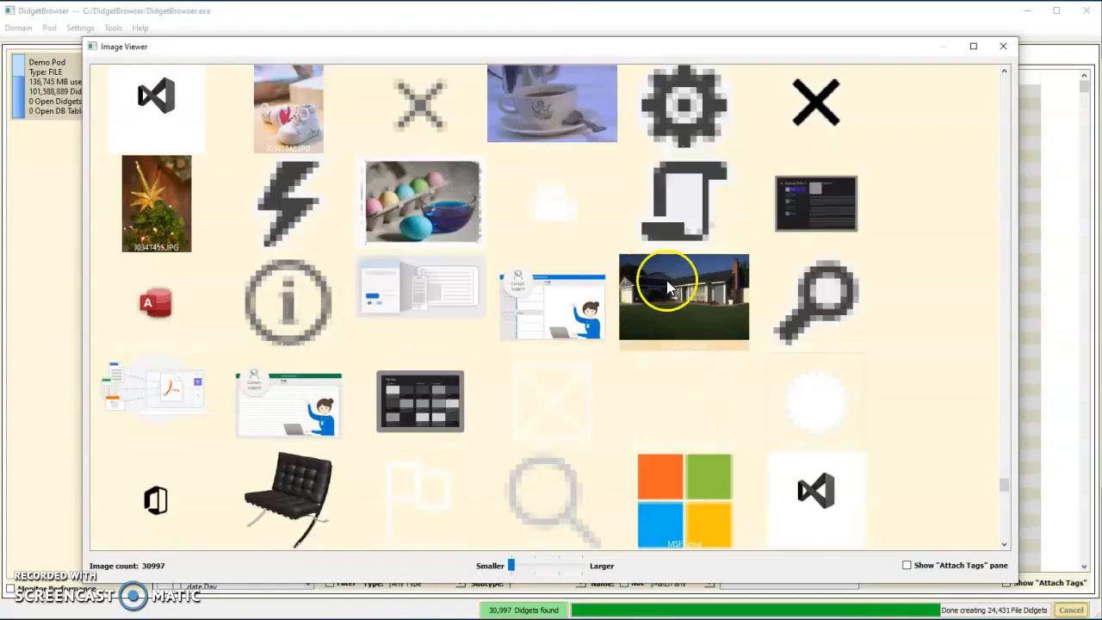
double_click(683, 299)
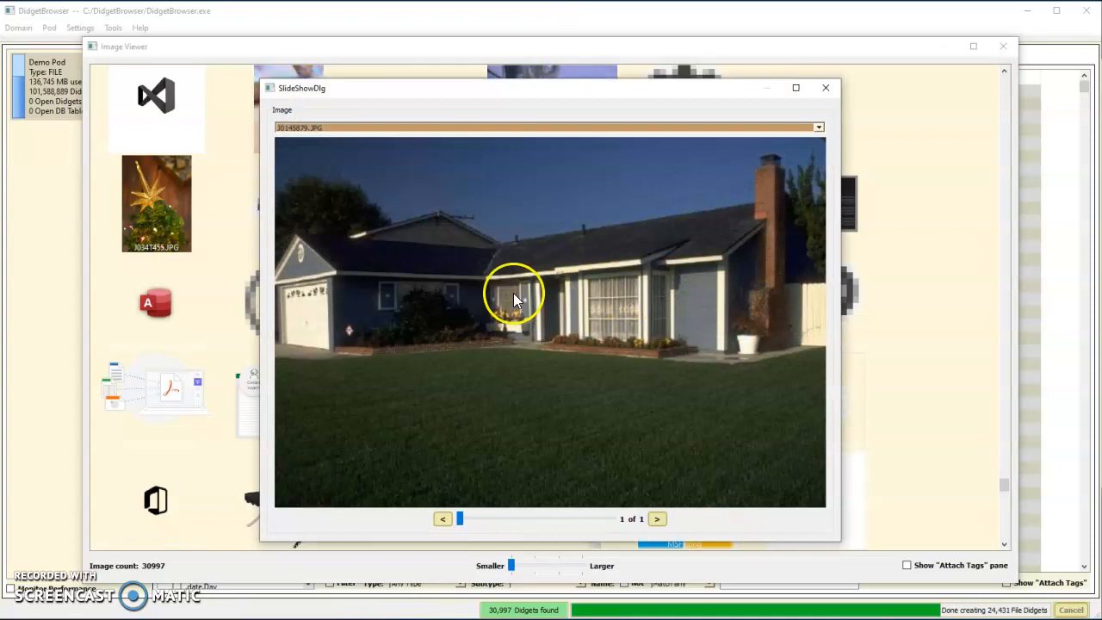
mouse_move(823, 88)
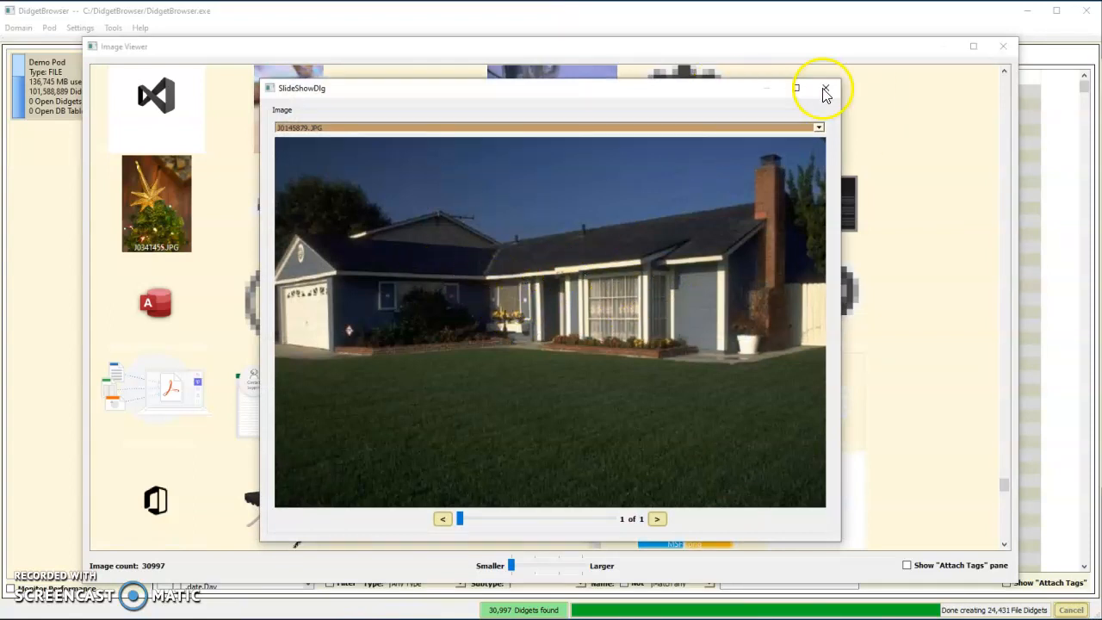
Close the enlarged house photo and the image viewer, returning to the query results
left_click(822, 88)
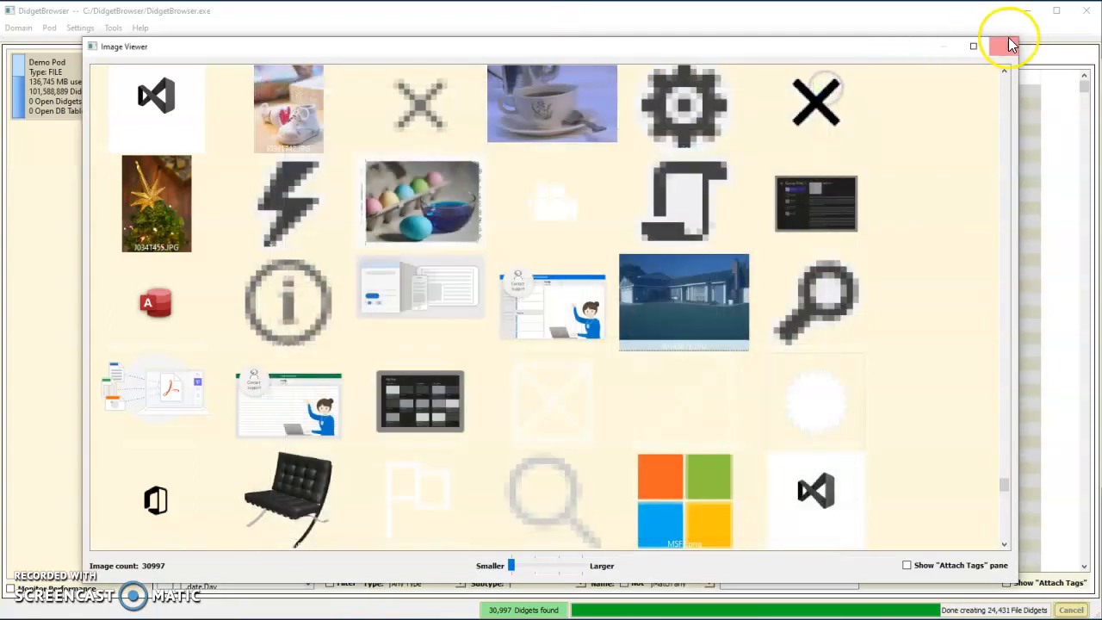
left_click(1007, 47)
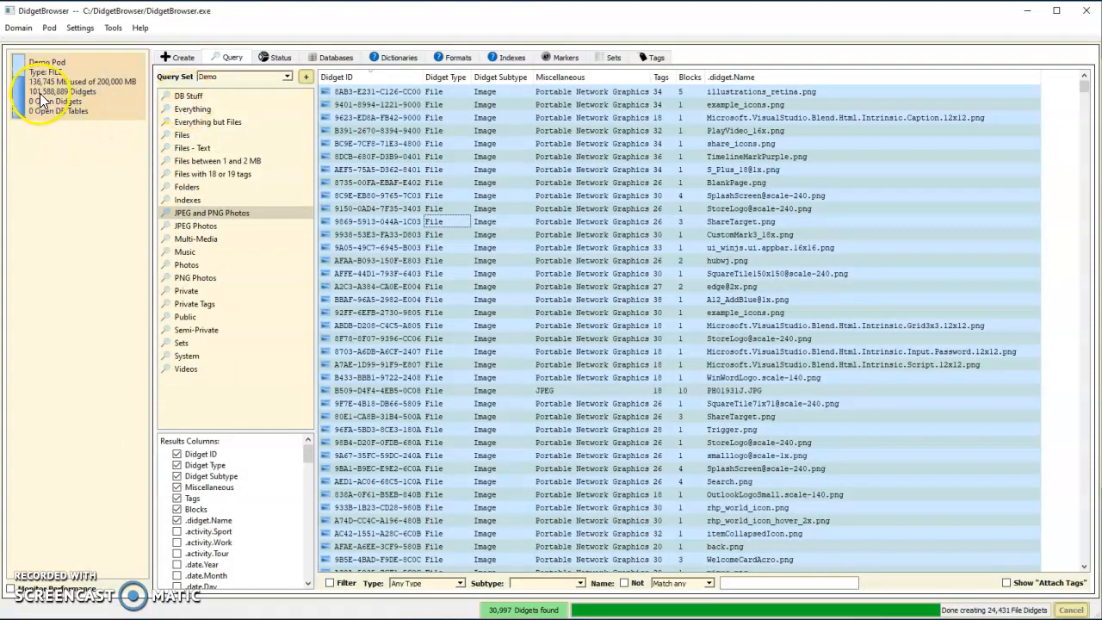
mouse_move(196, 277)
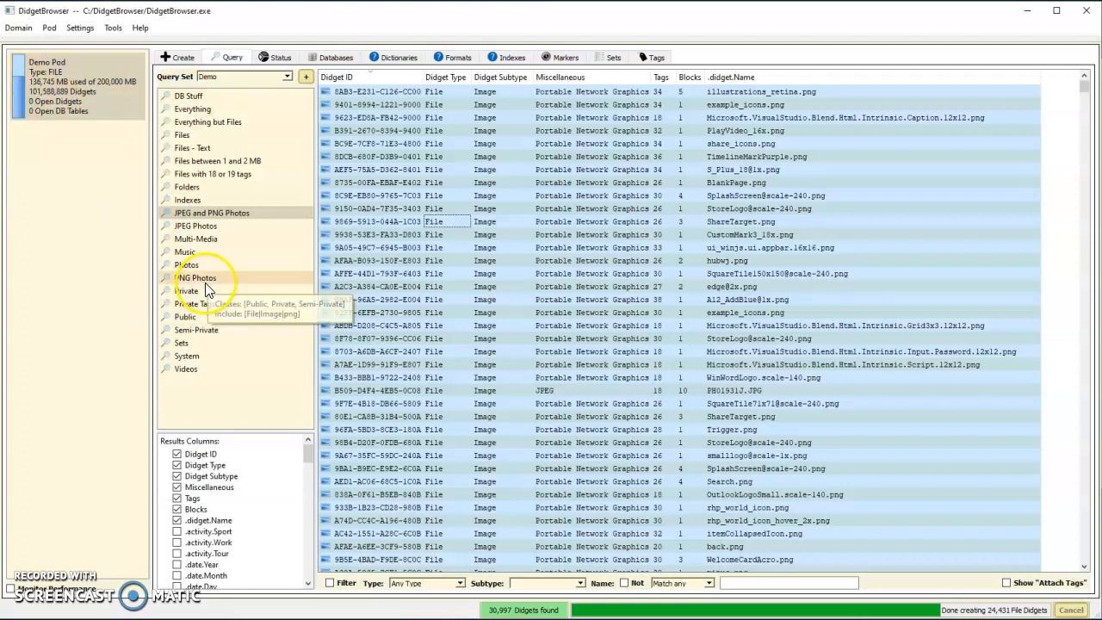
mouse_move(196, 238)
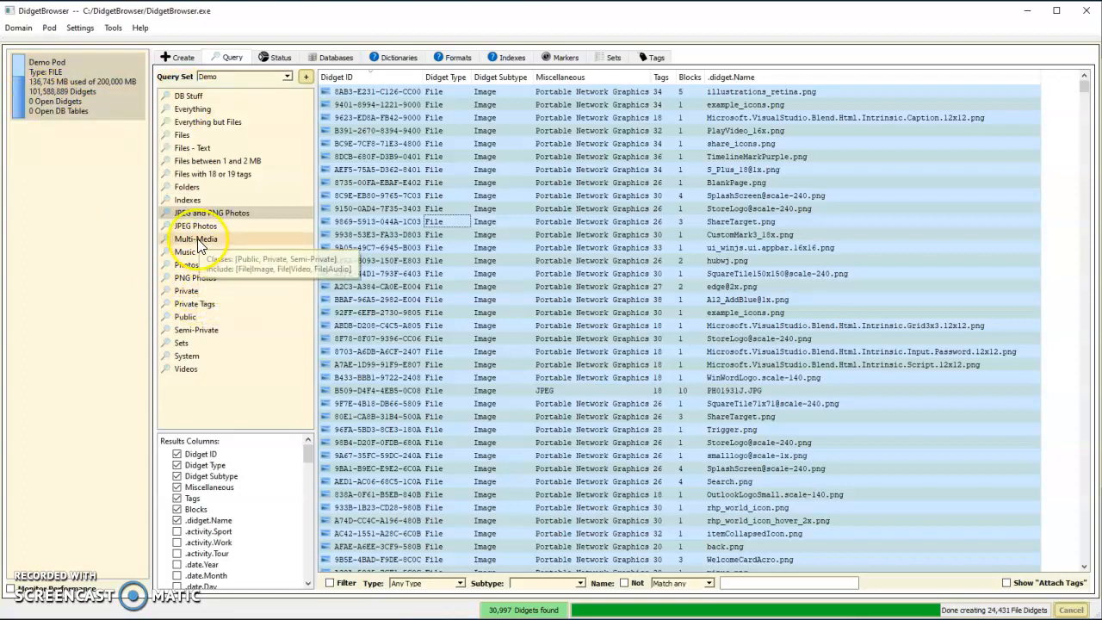
Run the Multi-Media, Files between 1 and 2 MB, and Files with 18 or 19 tags queries
left_click(196, 238)
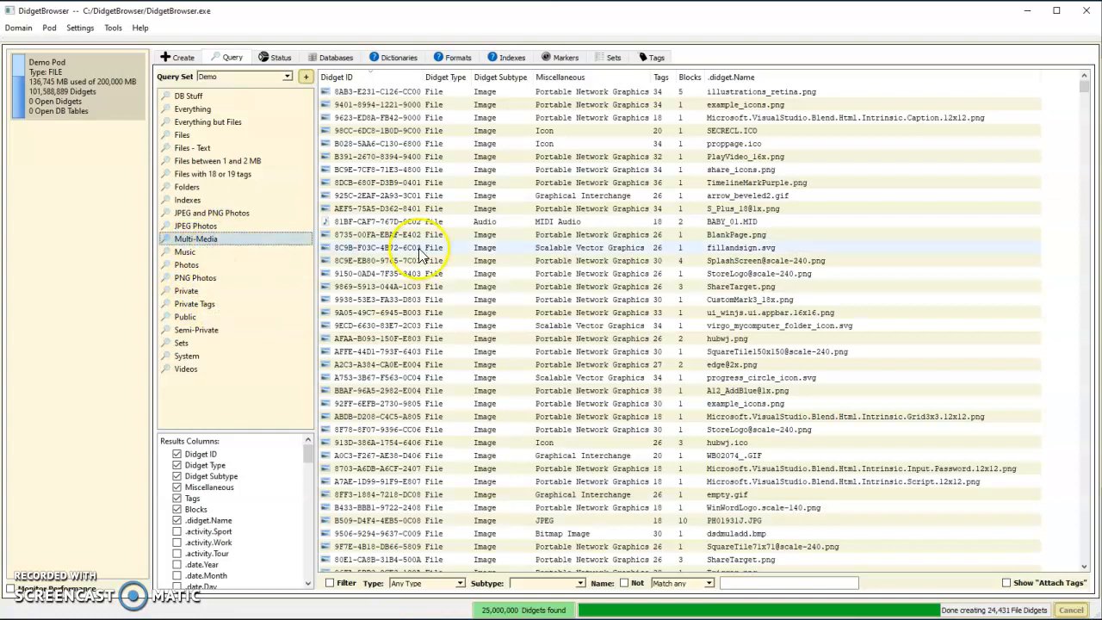
mouse_move(496, 227)
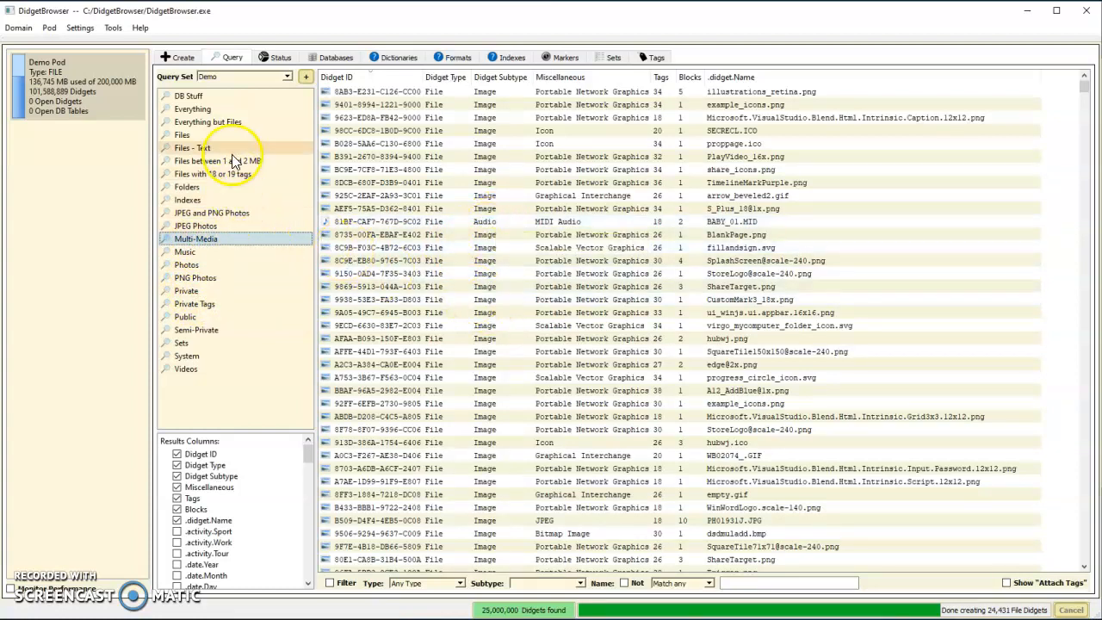
mouse_move(197, 226)
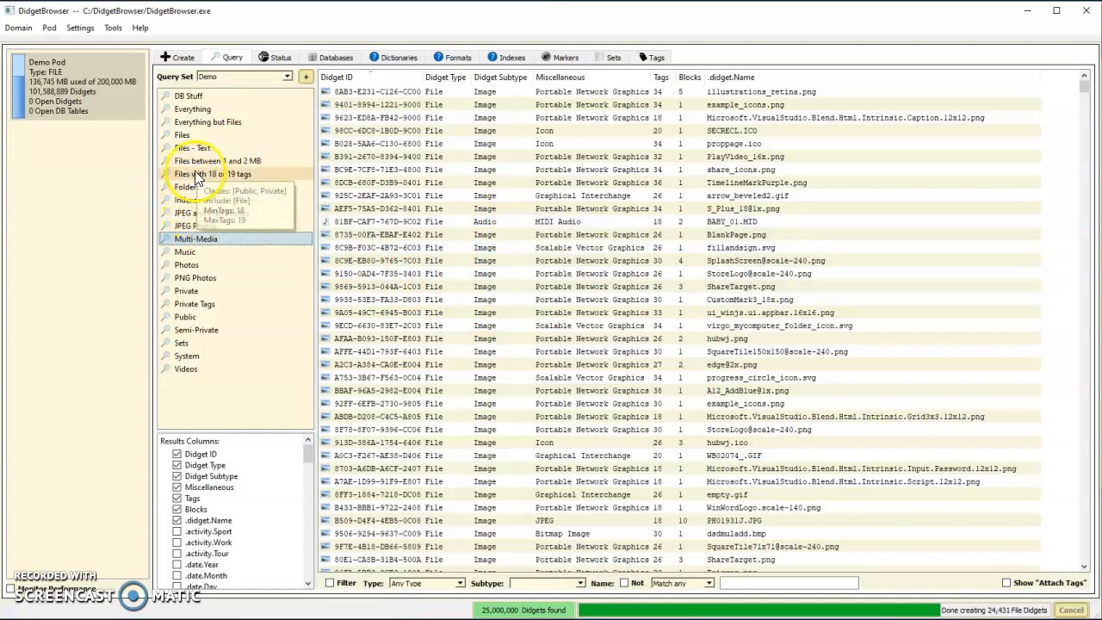
left_click(217, 162)
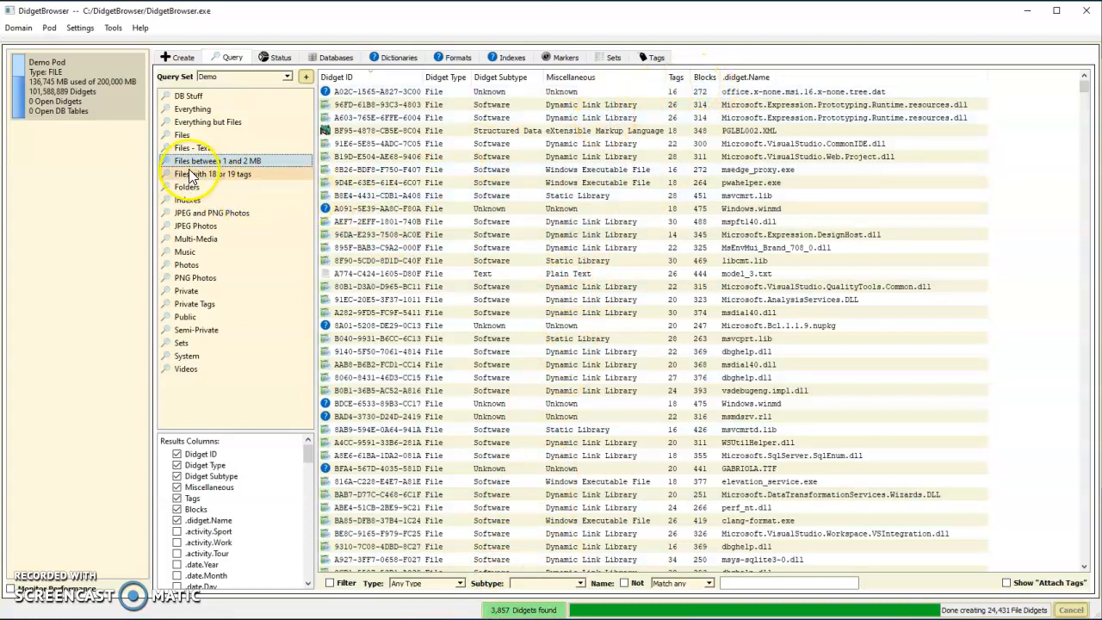
left_click(220, 174)
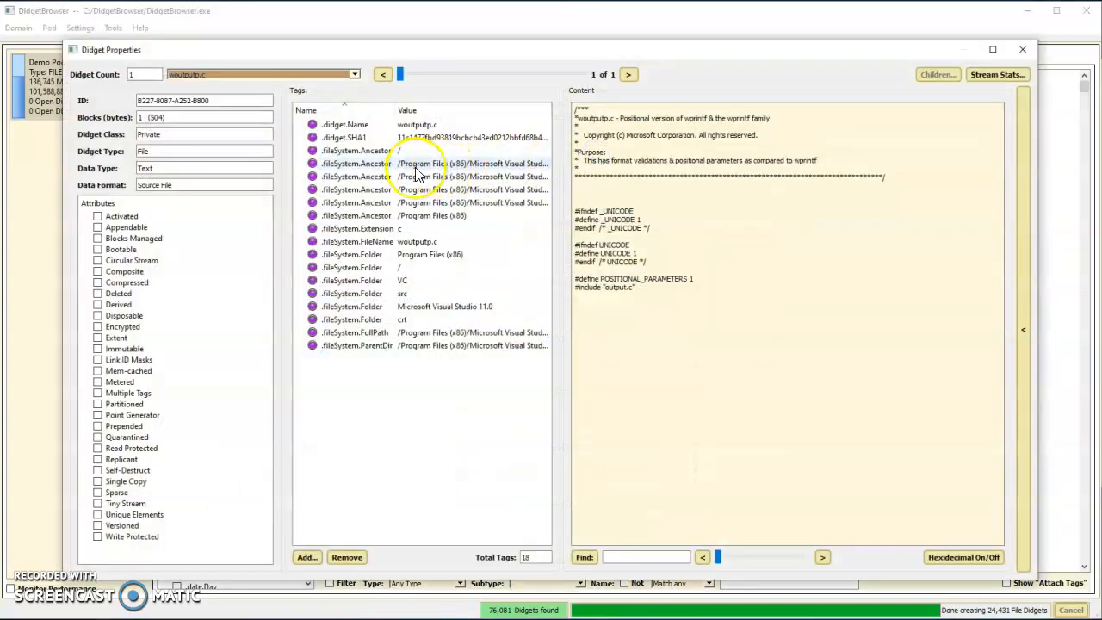
mouse_move(365, 348)
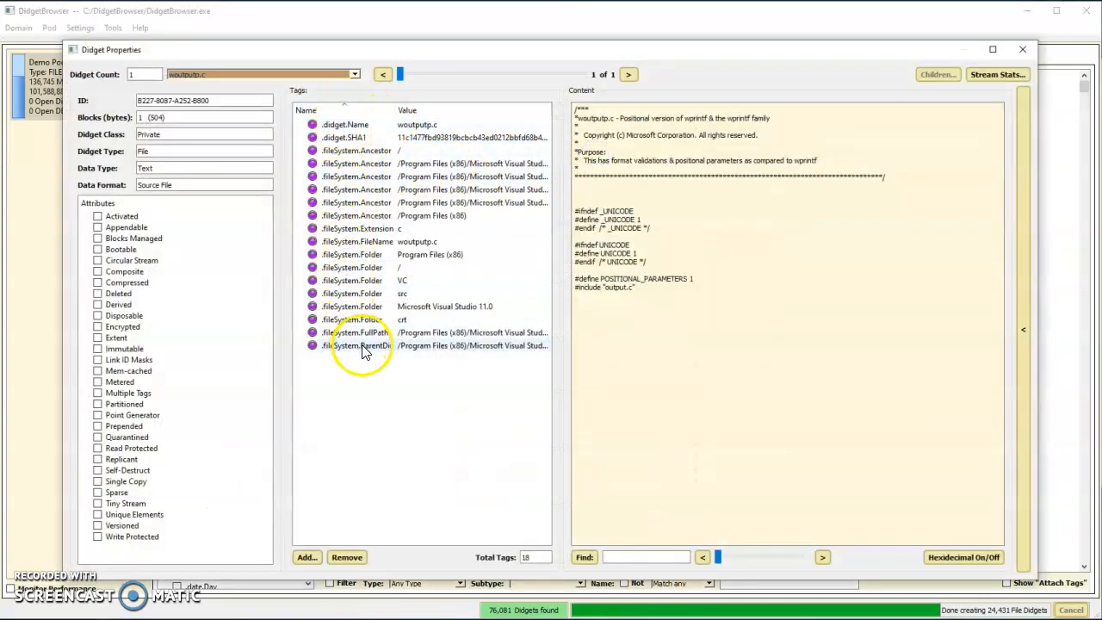
mouse_move(709, 203)
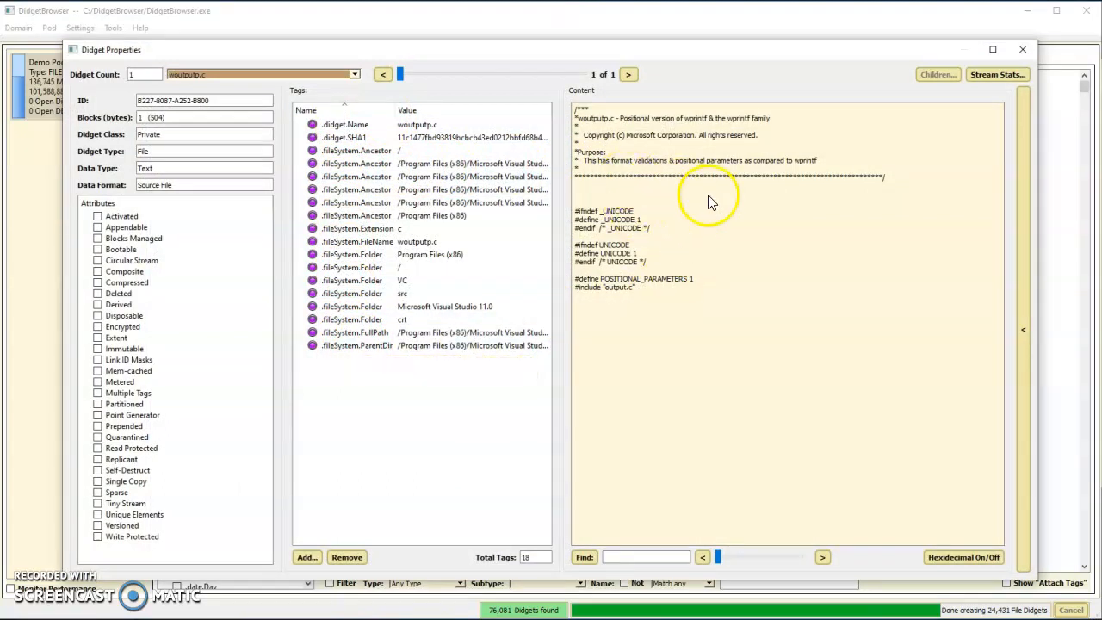
mouse_move(964, 558)
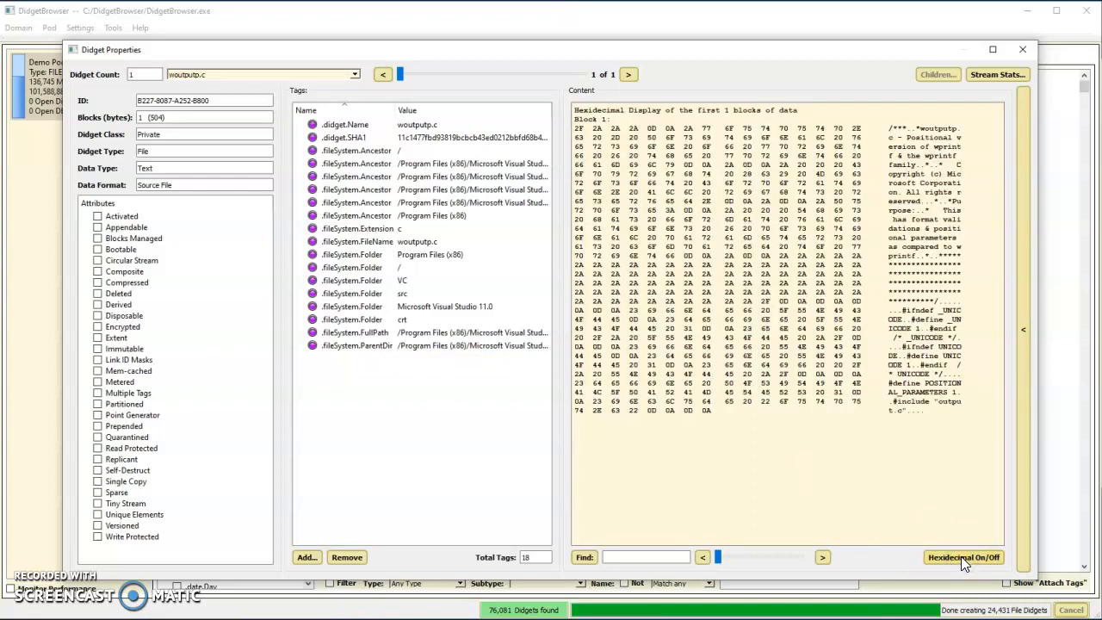
mouse_move(846, 49)
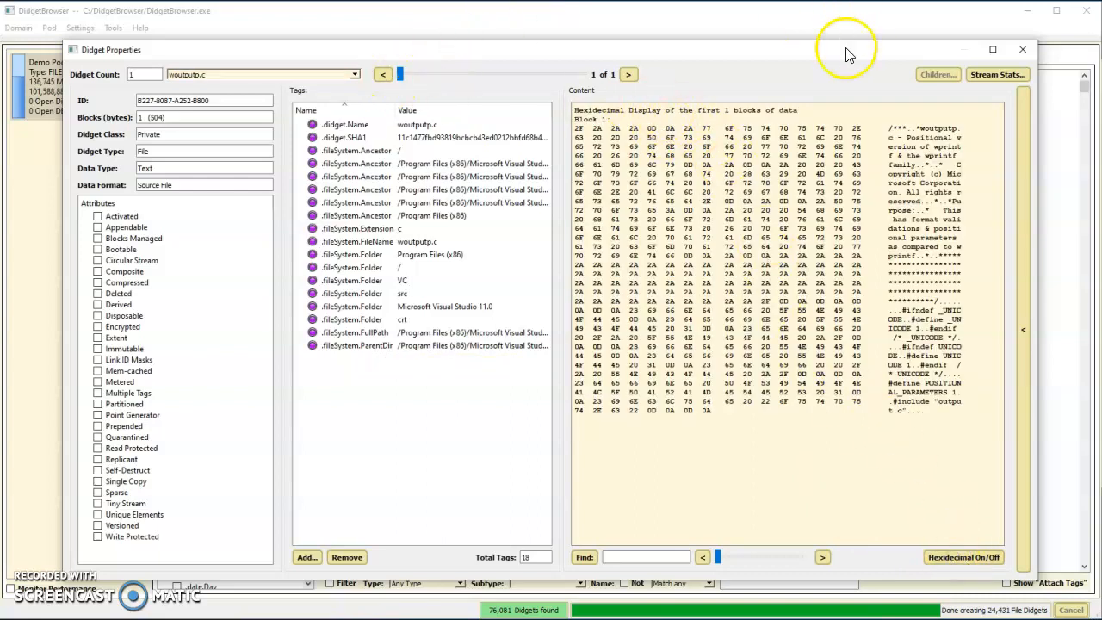
left_click(1022, 48)
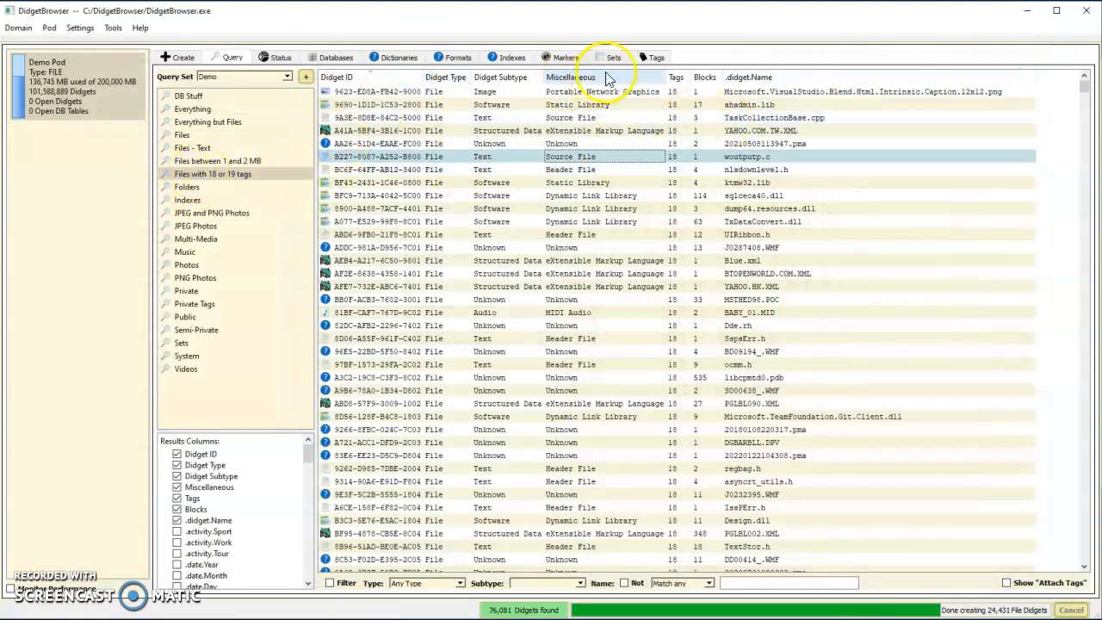
Show the Folder sets and list the 144 files in /Qt/Projects/forms, browsing its contents
left_click(613, 57)
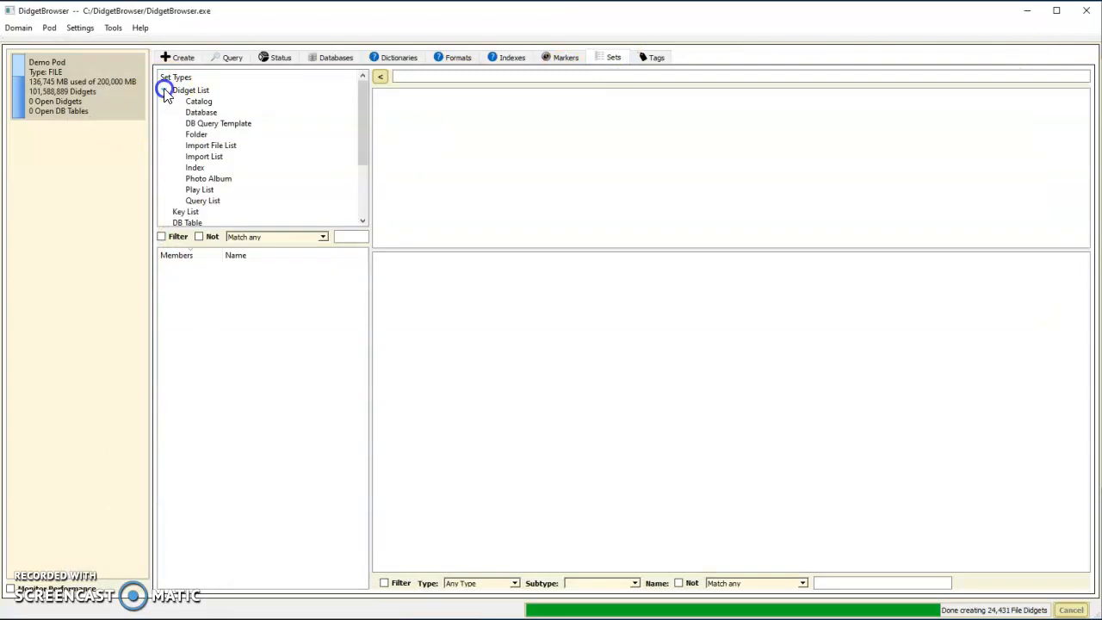
left_click(196, 134)
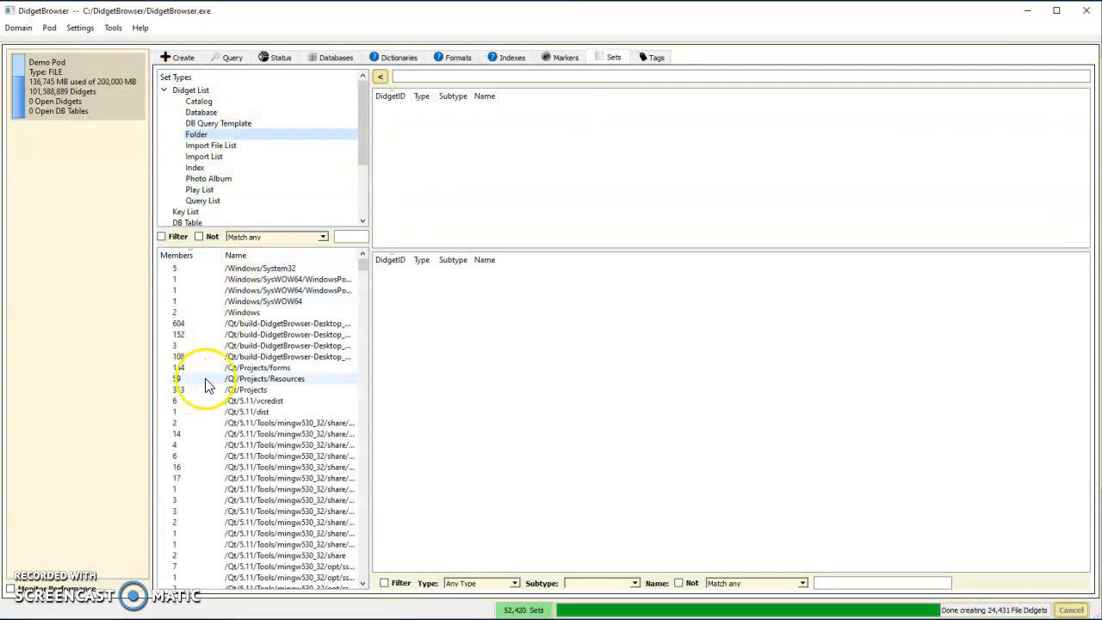
left_click(267, 369)
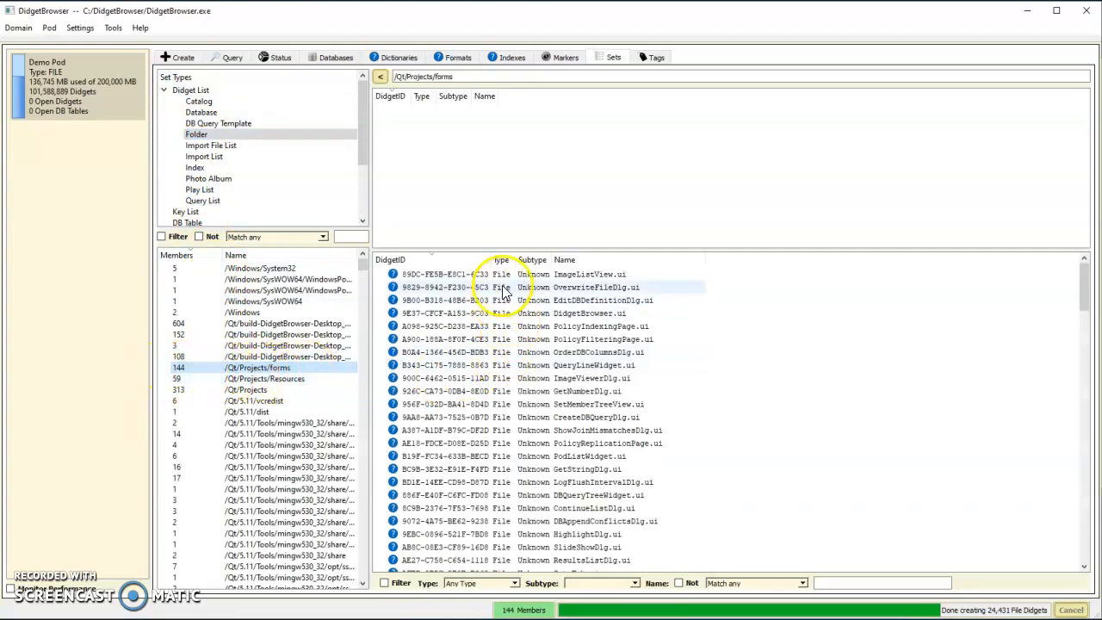
scroll("down", 3)
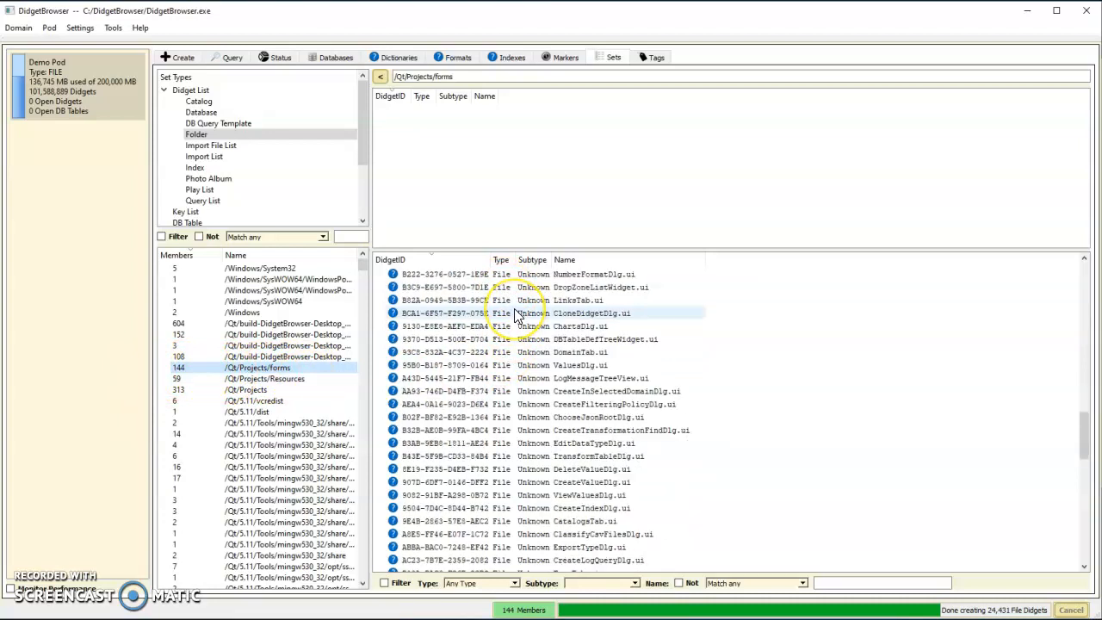
scroll("down", 3)
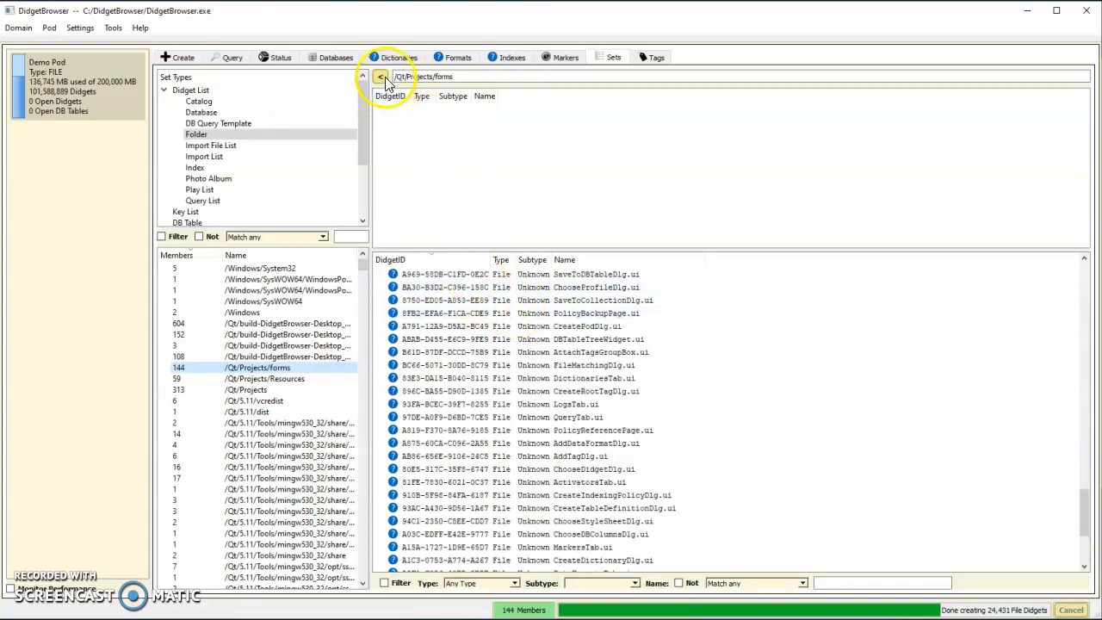
left_click(382, 75)
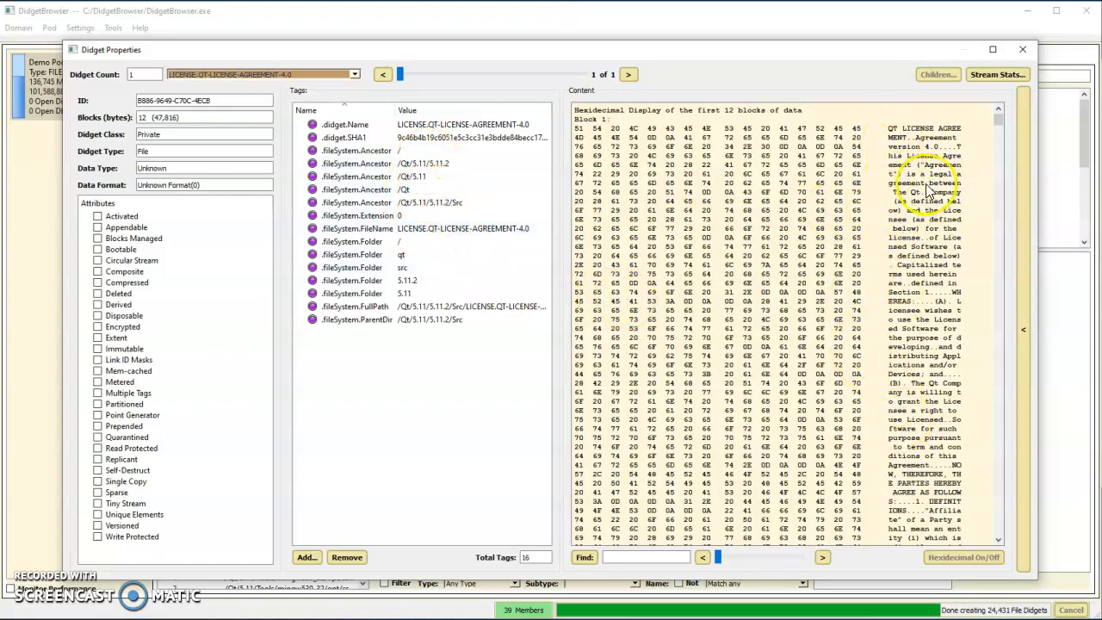
Close the Qt license file's properties and return to the Query view of files with 18 or 19 tags
left_click(1022, 49)
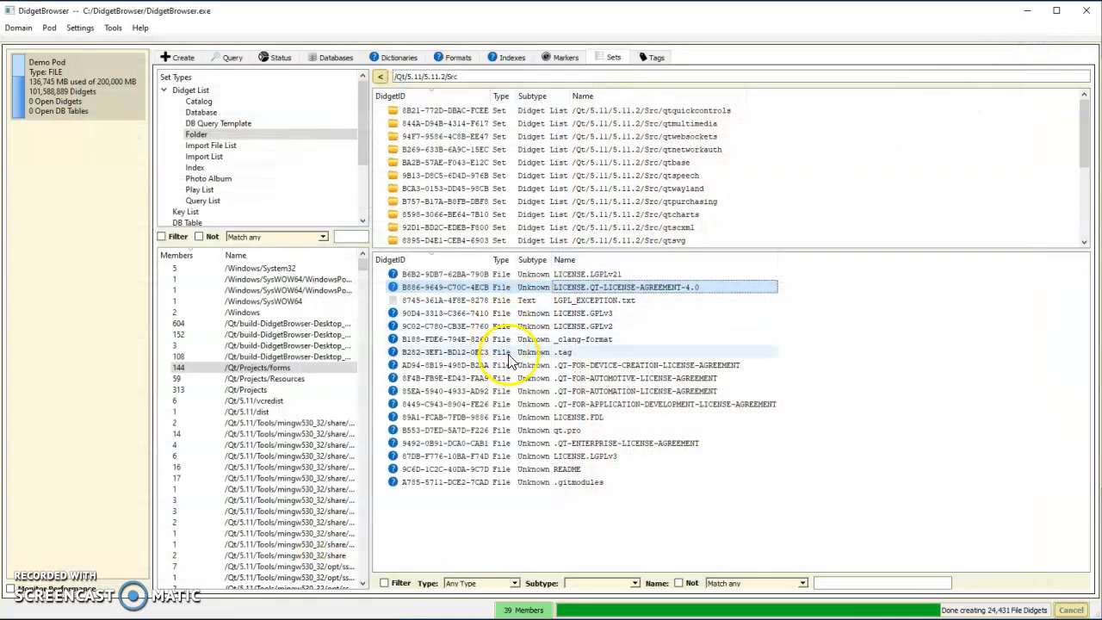
mouse_move(553, 306)
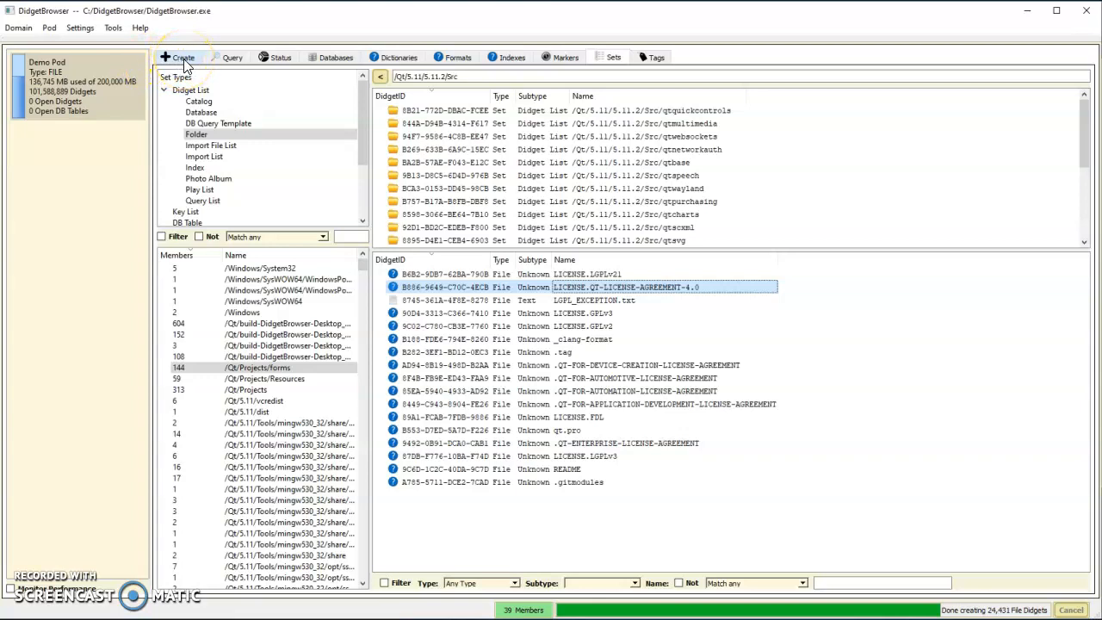
left_click(231, 56)
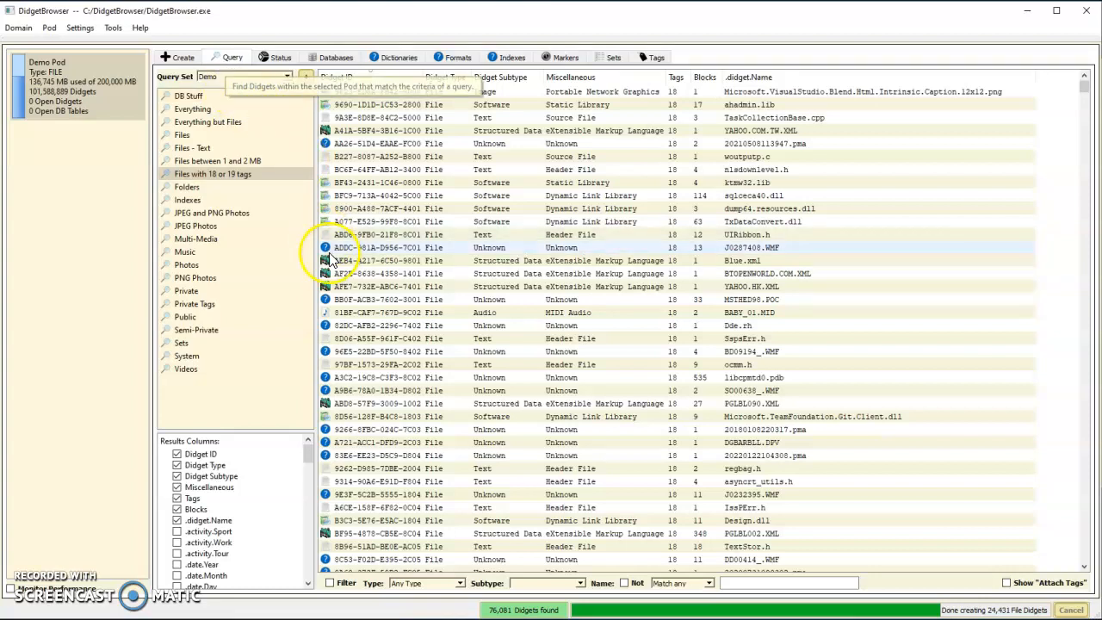
mouse_move(488, 324)
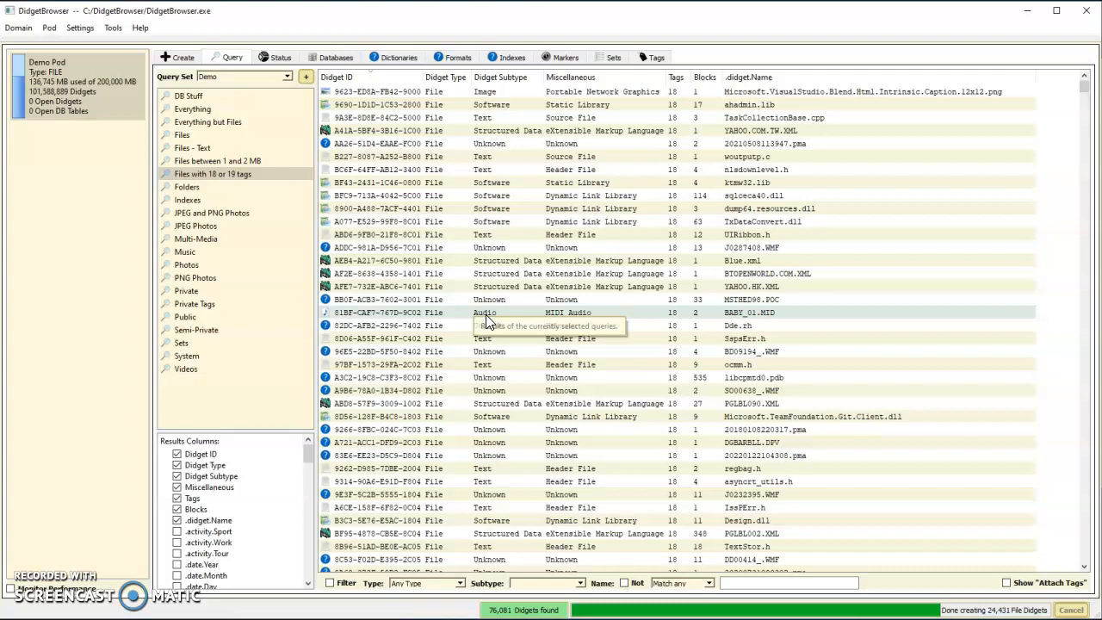
mouse_move(82, 86)
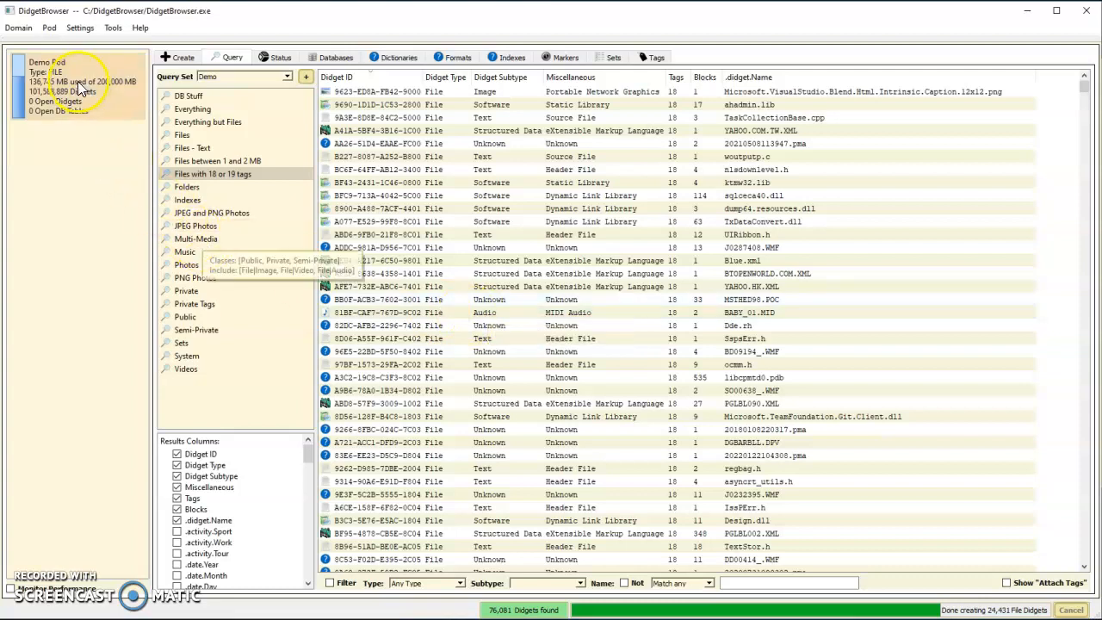